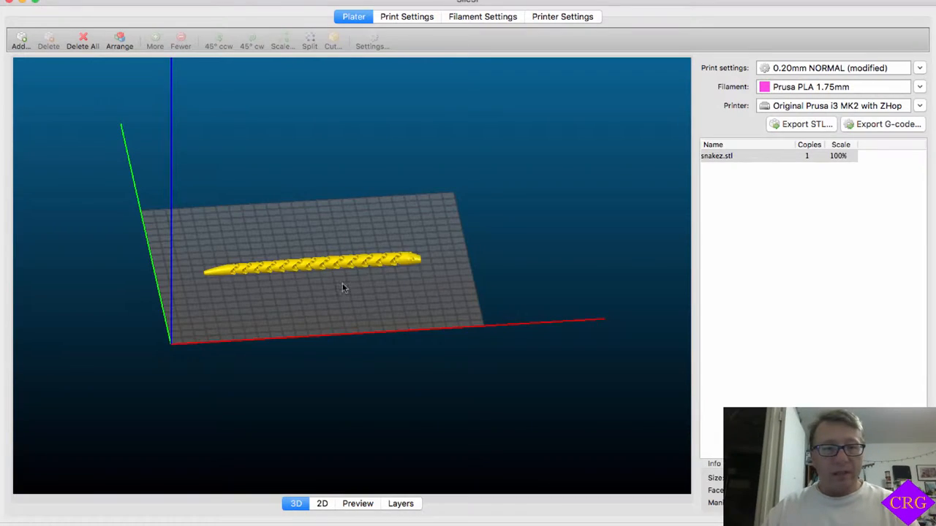
- Review Slic3r's print settings (layers and perimeters) and filament settings before slicing
scroll("up", 3)
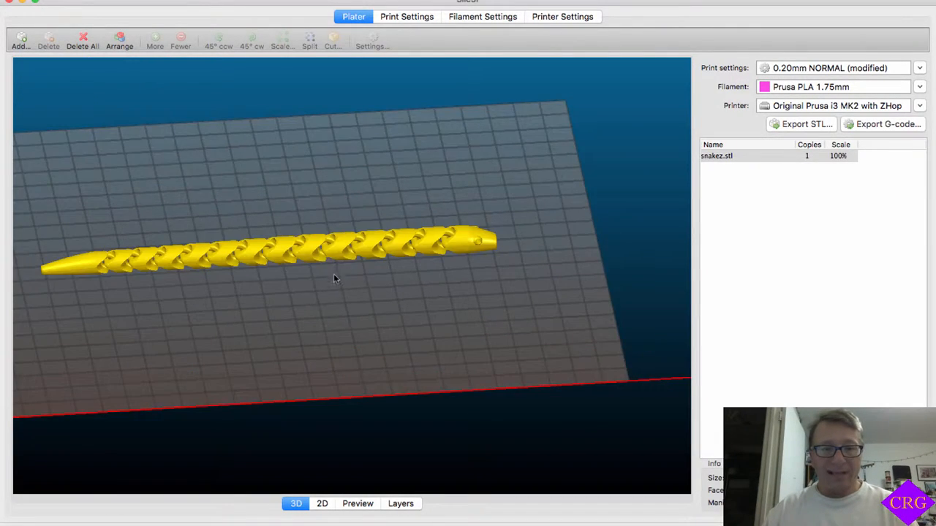
left_click_drag(335, 277, 369, 310)
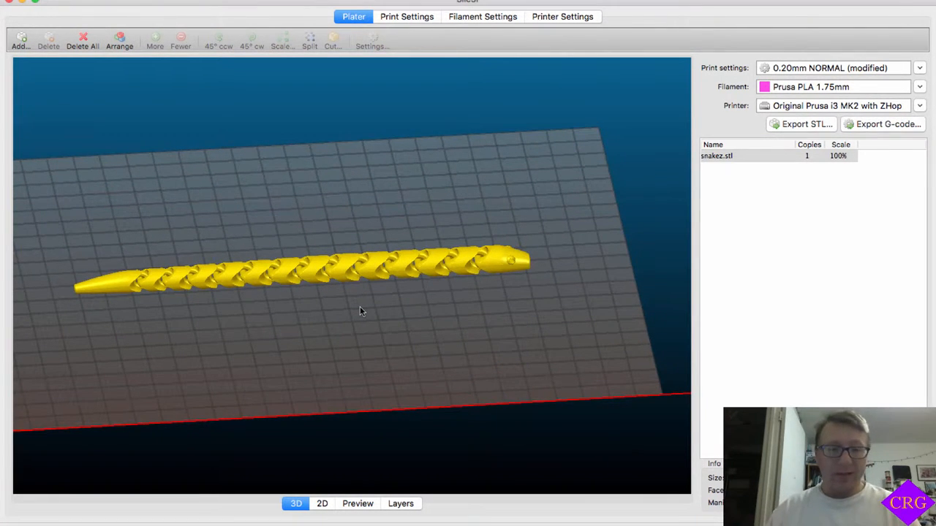
left_click_drag(359, 310, 350, 295)
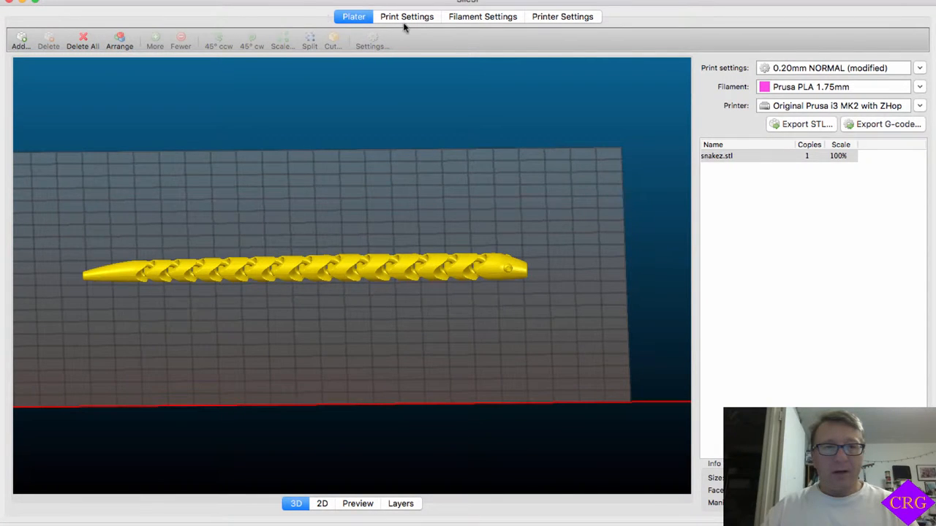
left_click(406, 16)
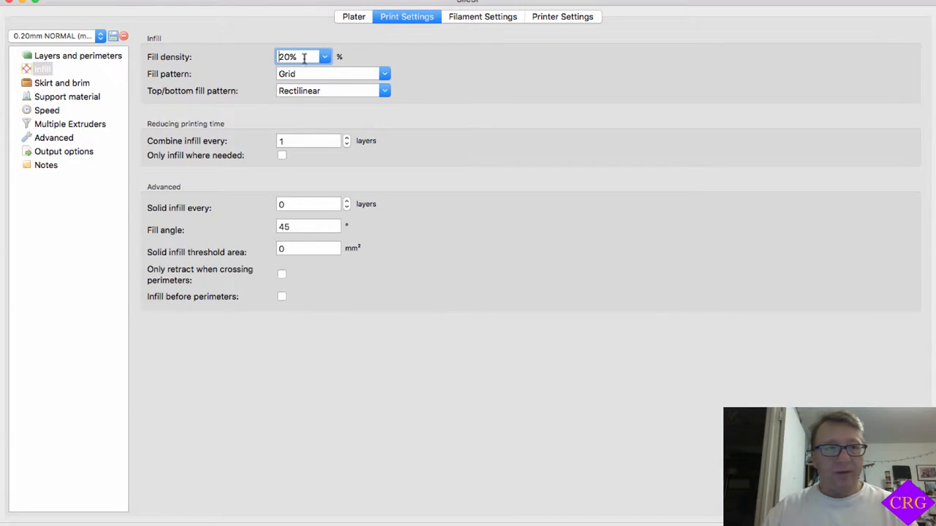
left_click(79, 55)
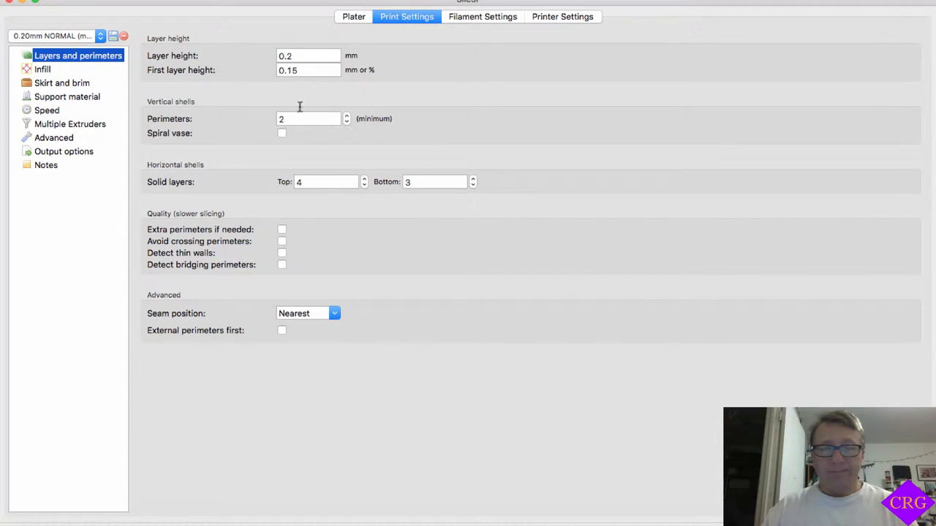
mouse_move(310, 181)
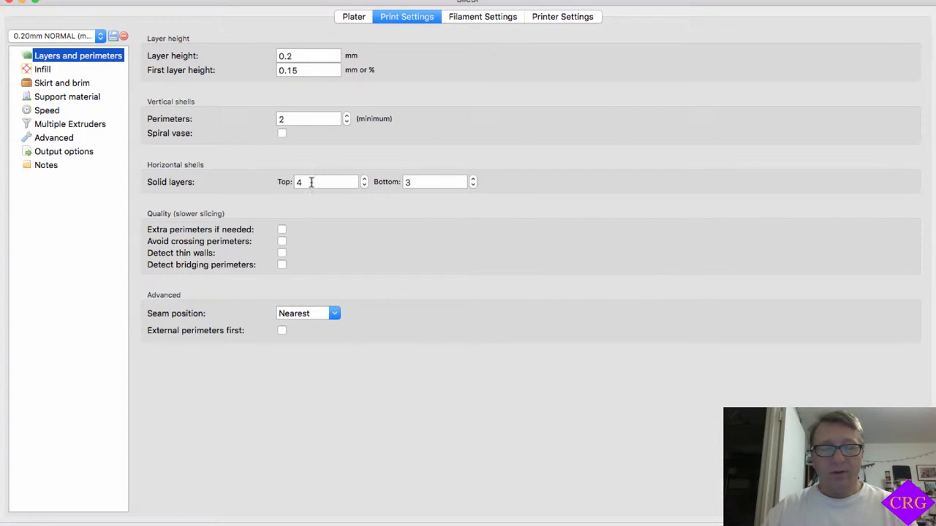
mouse_move(427, 222)
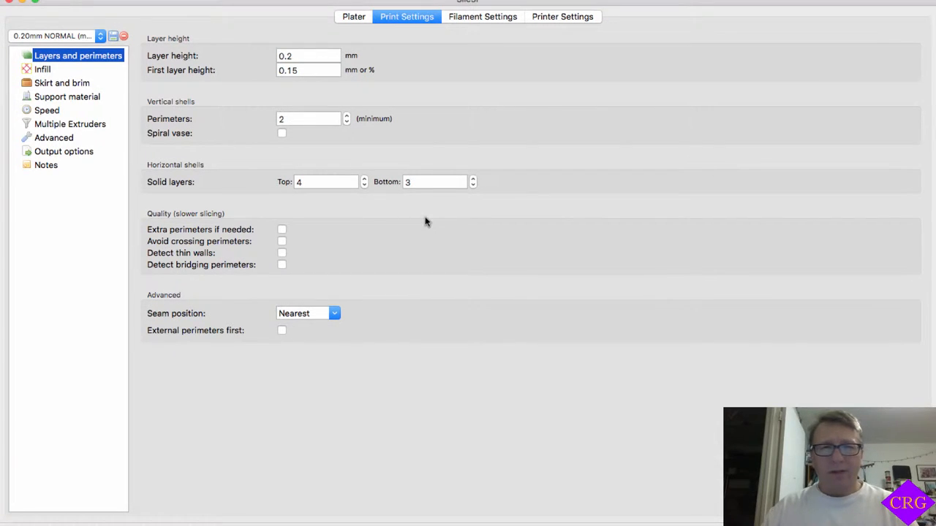
left_click(482, 16)
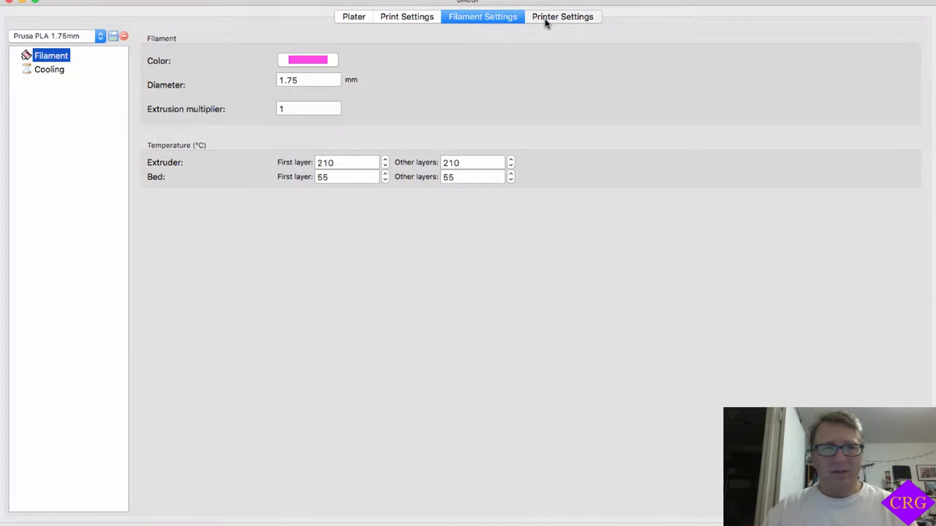
left_click(353, 16)
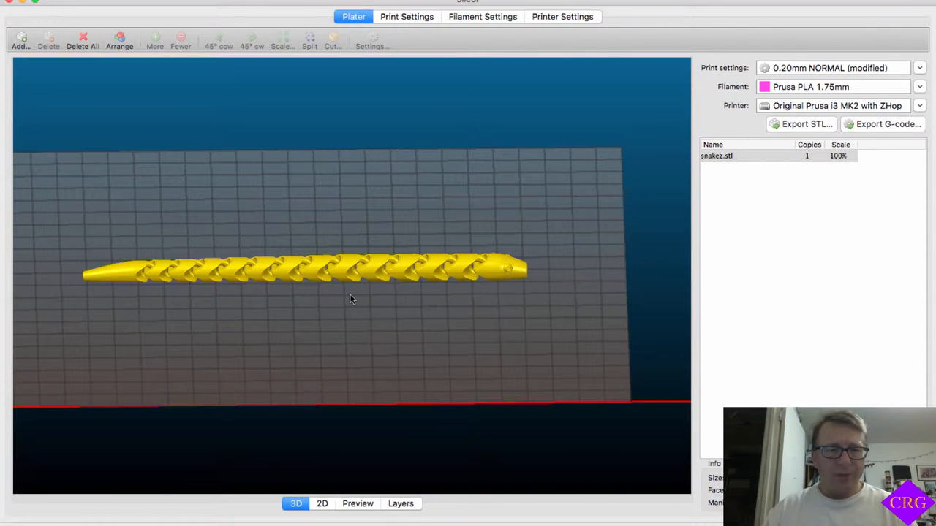
mouse_move(348, 298)
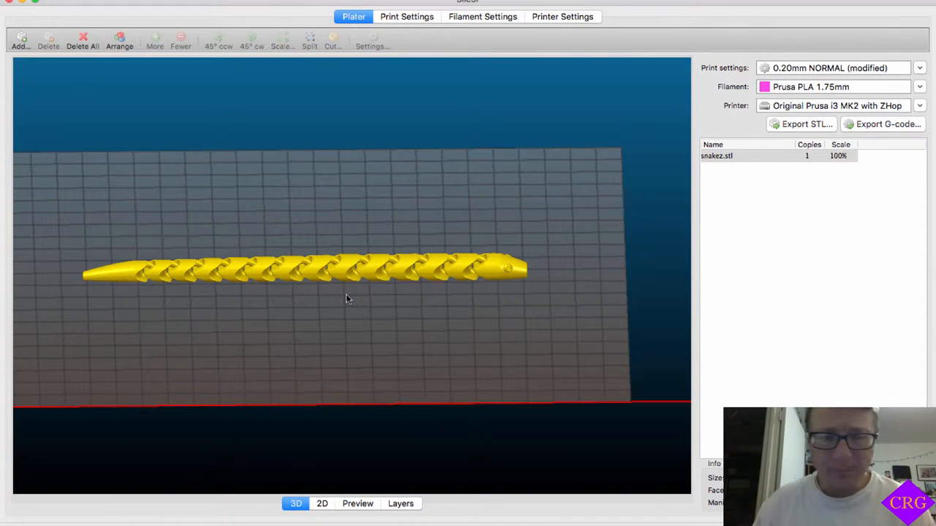
mouse_move(343, 319)
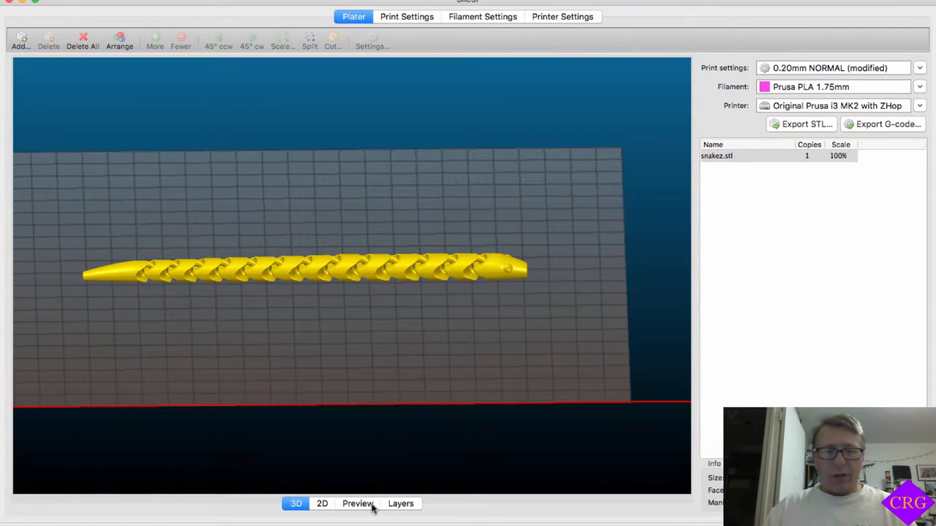
- Show the sliced preview and step through layers from the first up to 8.35 mm, settling at 4.75 mm
left_click(357, 503)
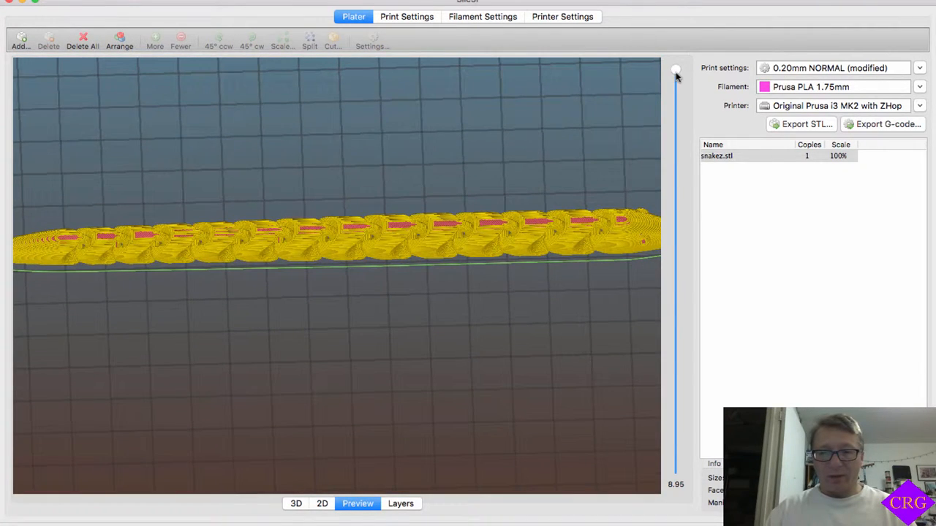
left_click_drag(676, 70, 676, 468)
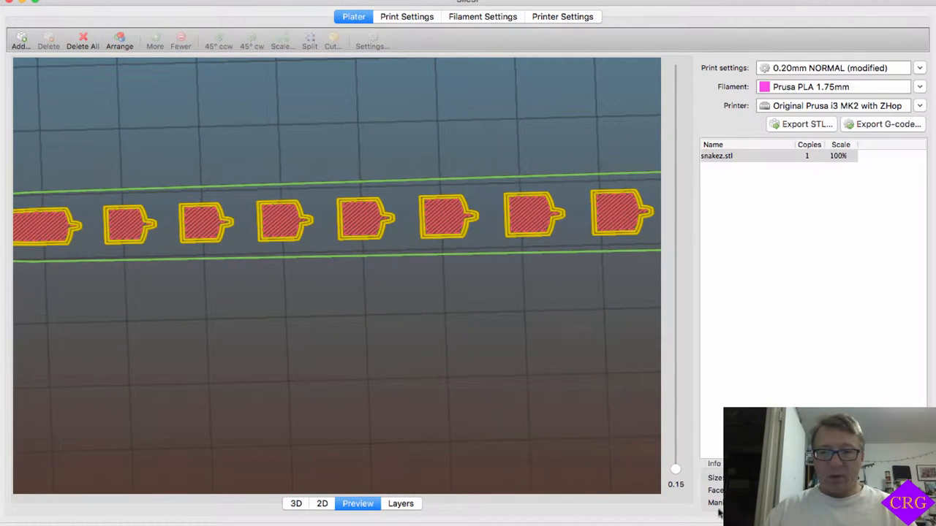
left_click_drag(675, 468, 675, 435)
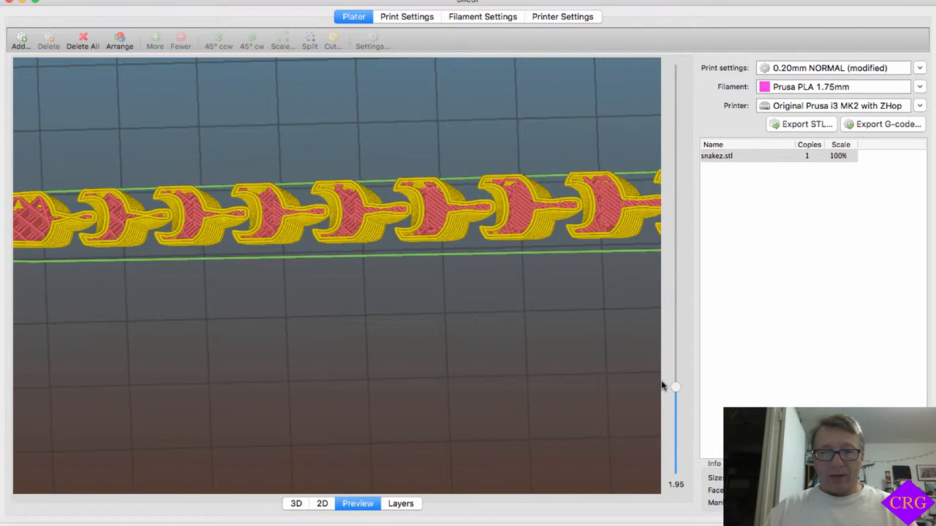
left_click_drag(675, 386, 675, 340)
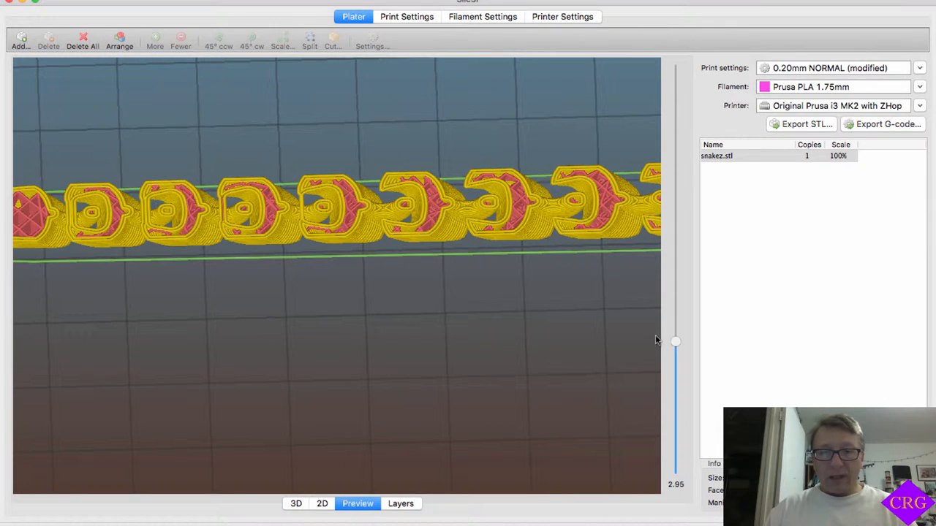
left_click_drag(676, 342, 676, 298)
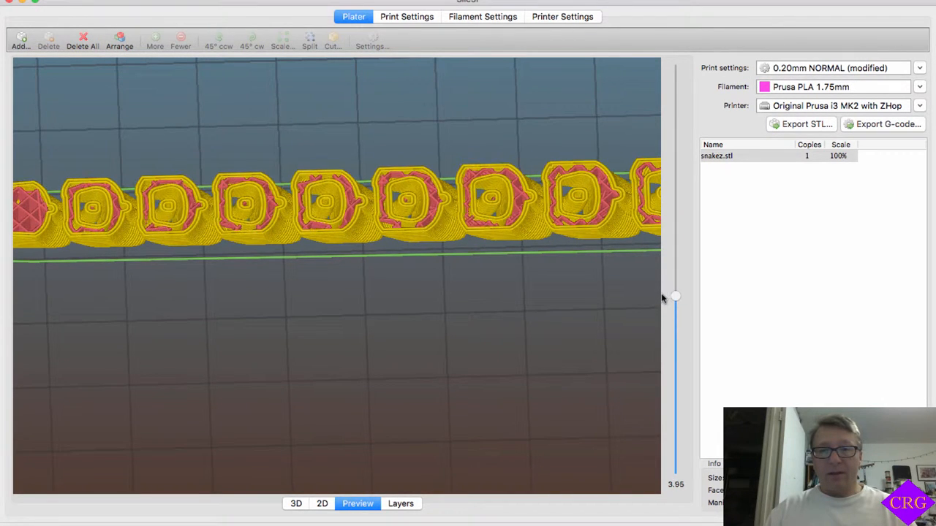
left_click_drag(675, 295, 676, 187)
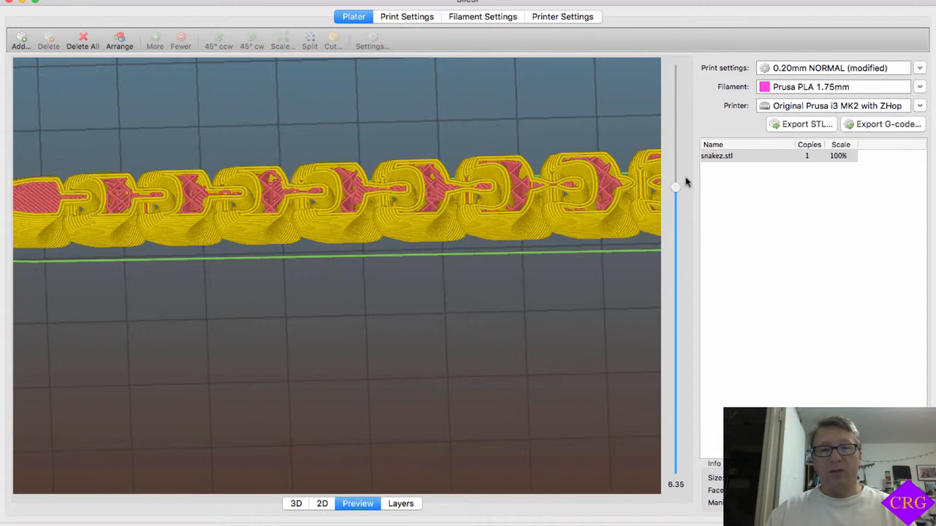
left_click_drag(674, 187, 674, 95)
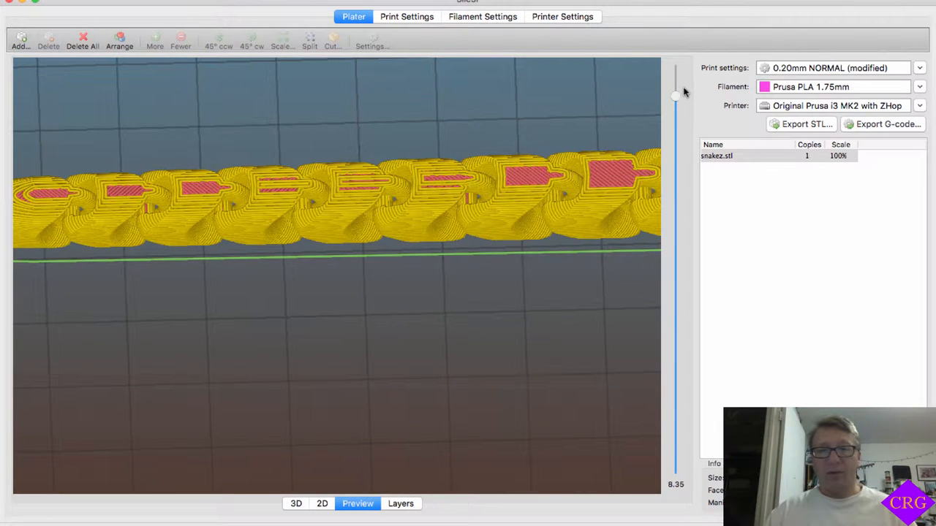
left_click_drag(675, 95, 675, 85)
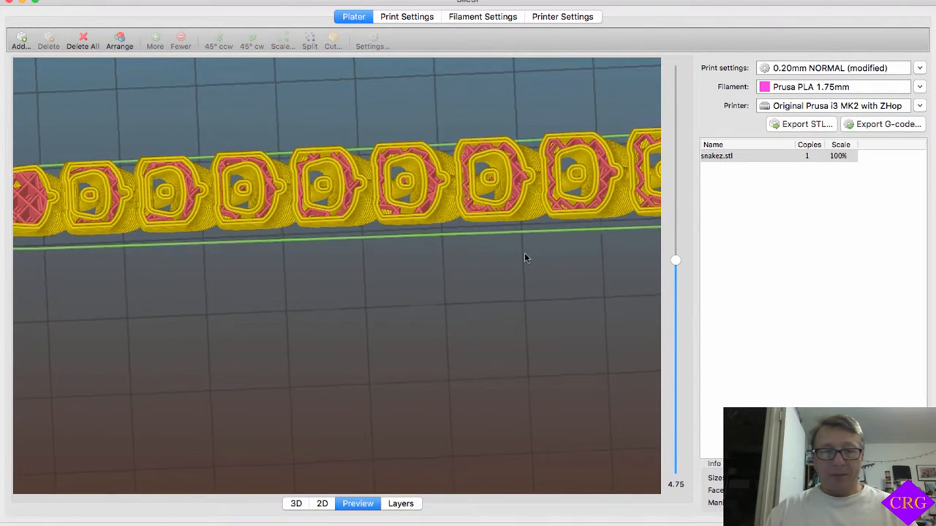
left_click_drag(675, 260, 676, 264)
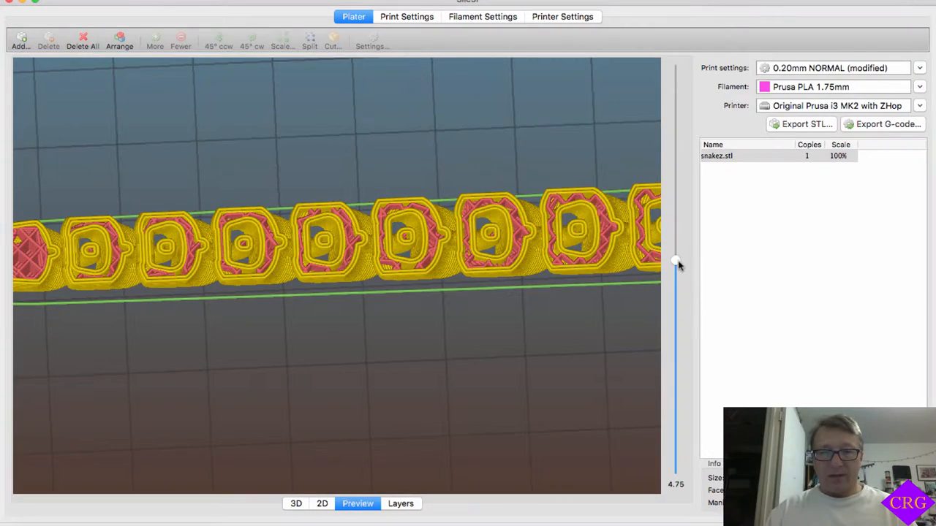
left_click_drag(674, 262, 674, 351)
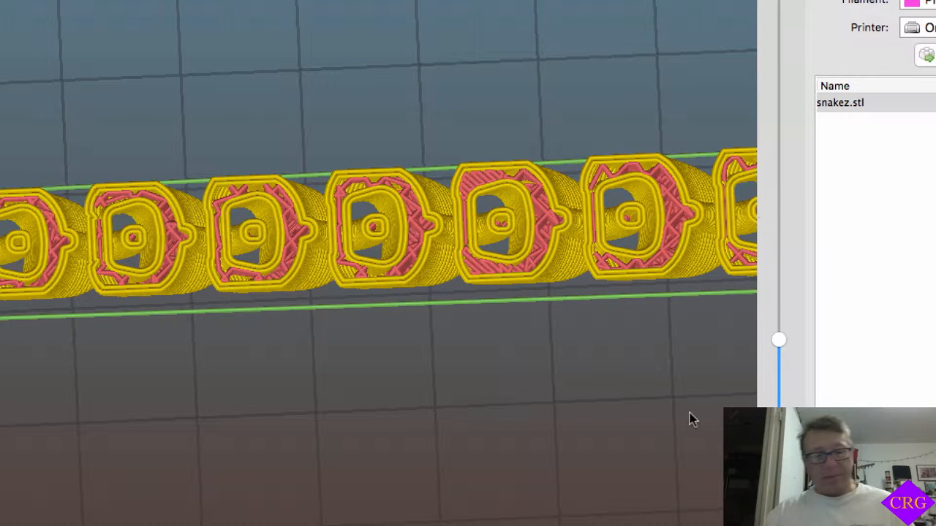
mouse_move(581, 431)
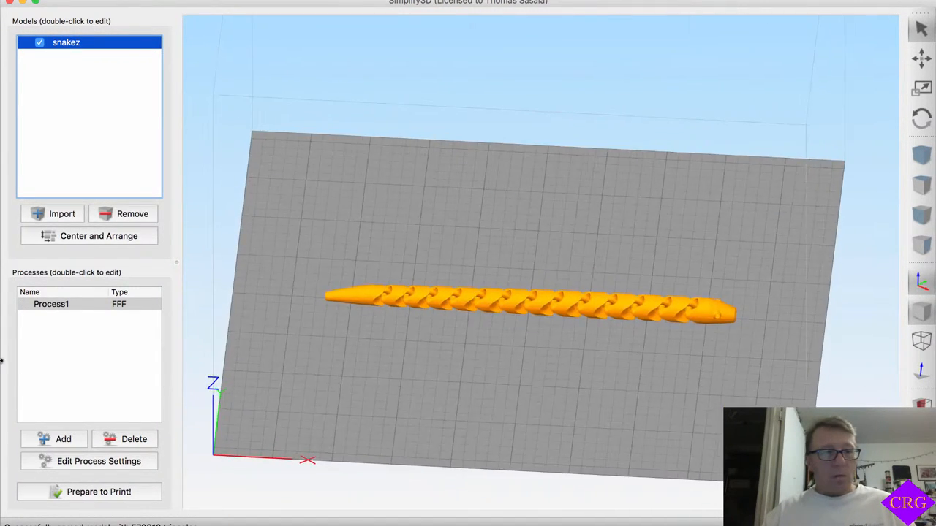
- Lower Process1's infill percentage slider down to about 20%
double_click(51, 303)
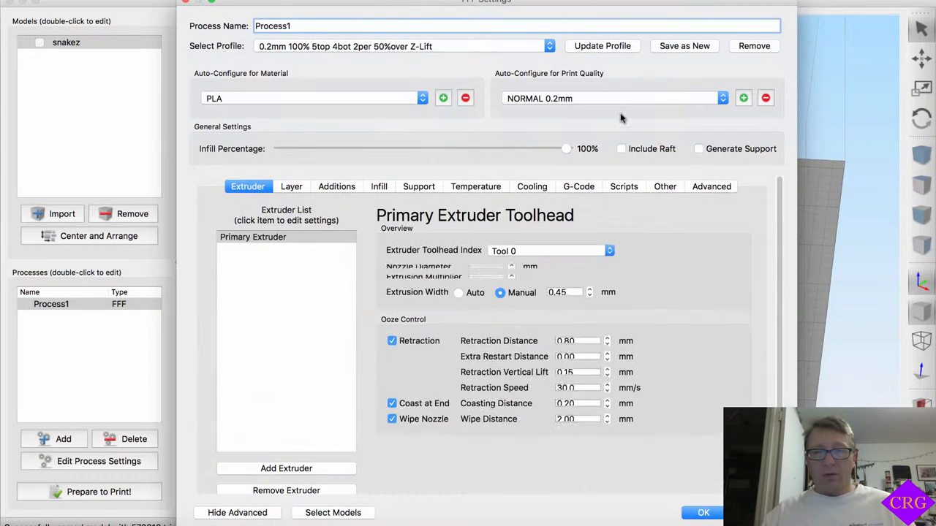
left_click_drag(568, 149, 362, 149)
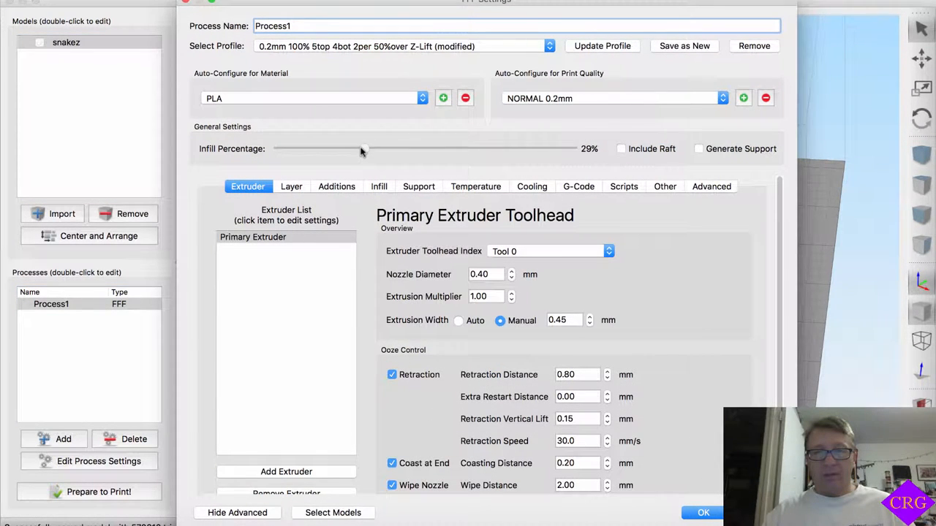
left_click_drag(363, 150, 344, 149)
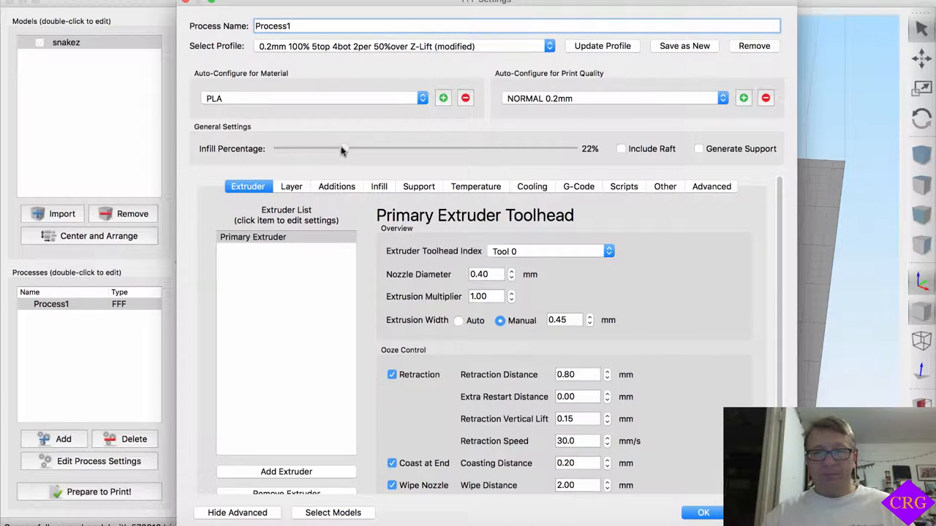
left_click_drag(344, 149, 338, 149)
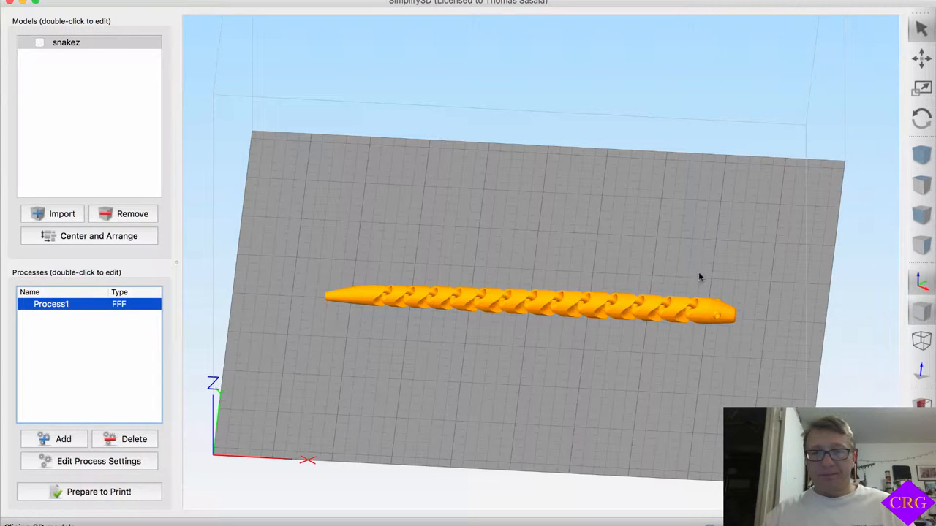
mouse_move(715, 275)
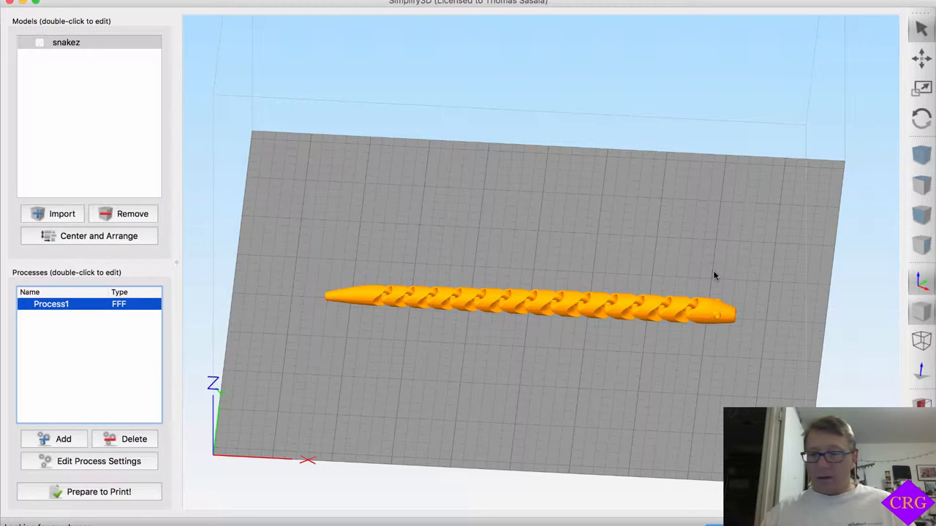
left_click(100, 491)
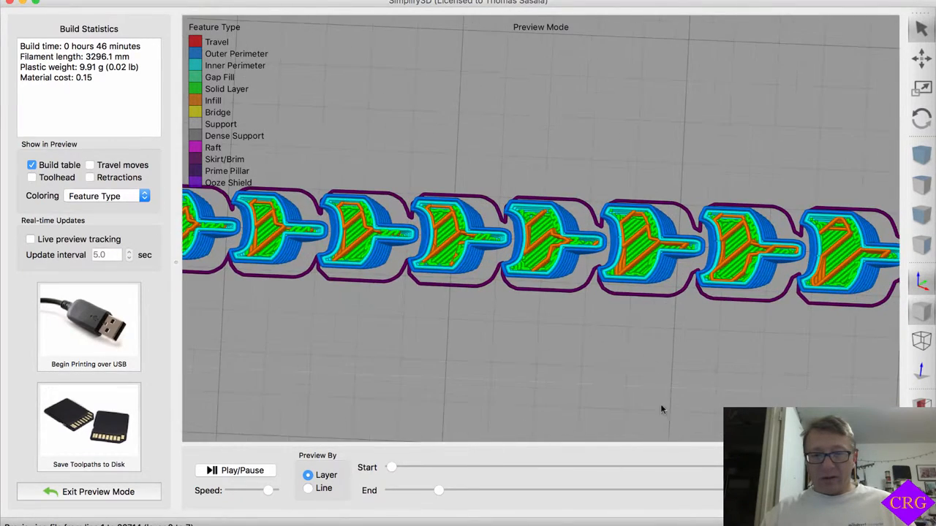
left_click_drag(439, 489, 459, 491)
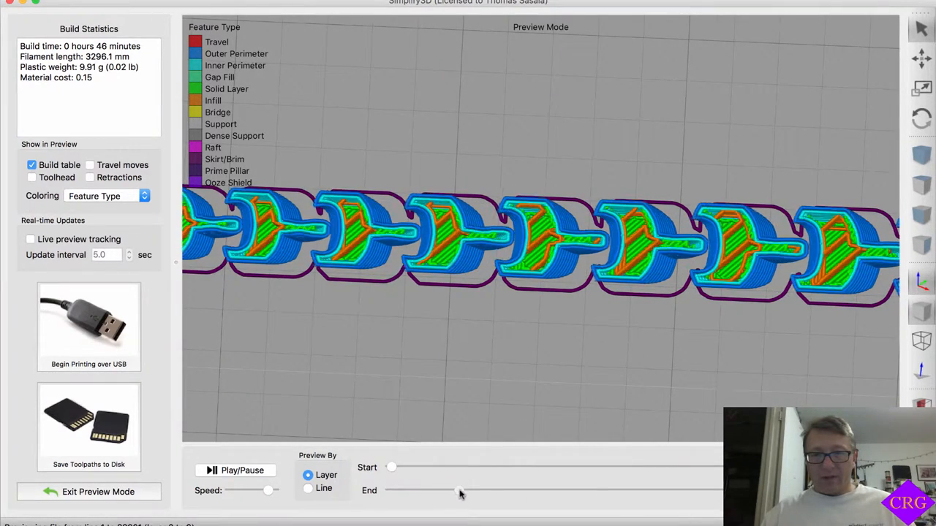
left_click_drag(460, 492, 525, 491)
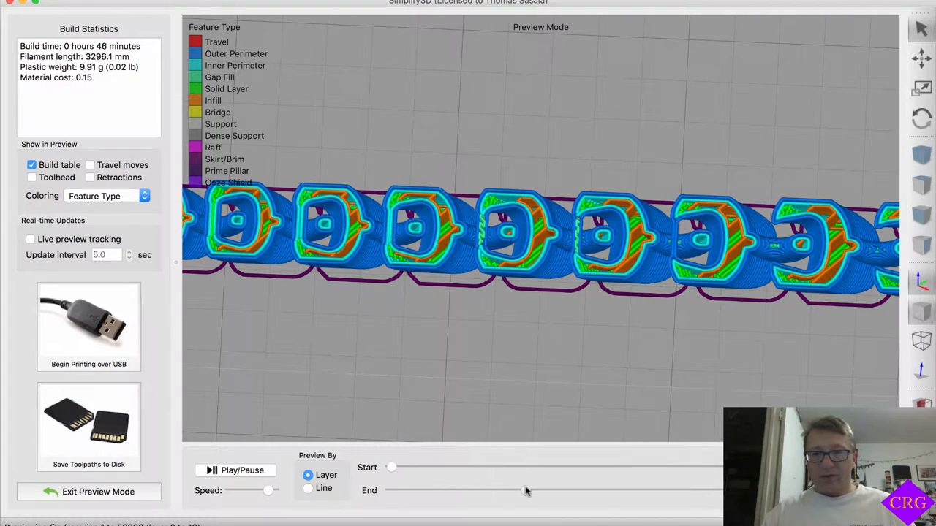
left_click_drag(529, 492, 592, 491)
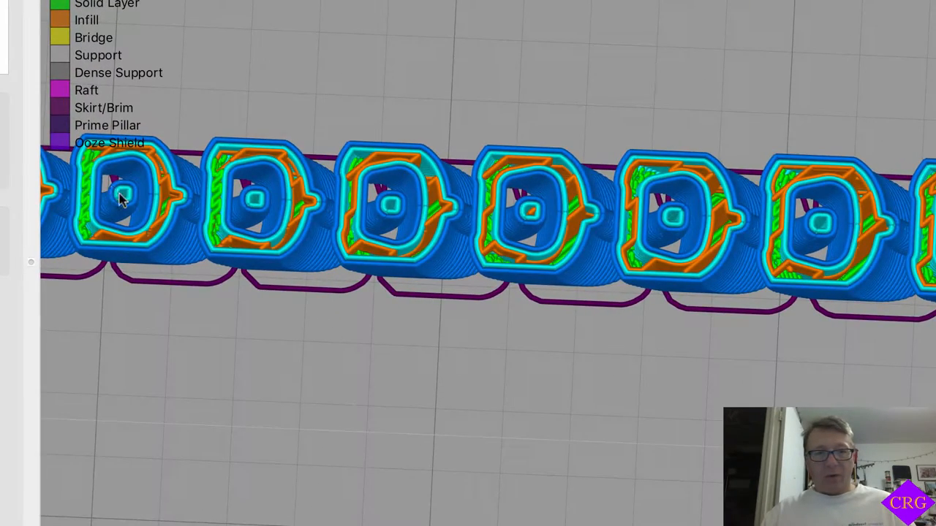
mouse_move(558, 212)
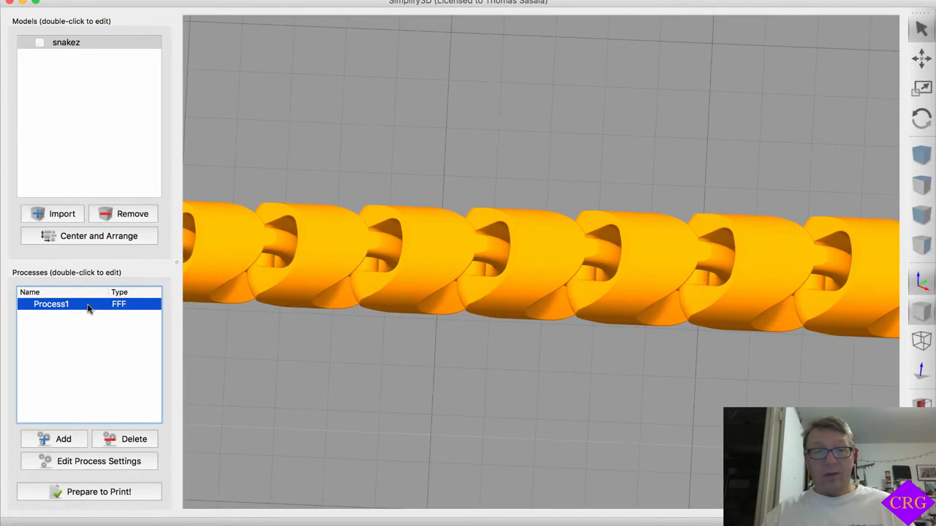
double_click(50, 303)
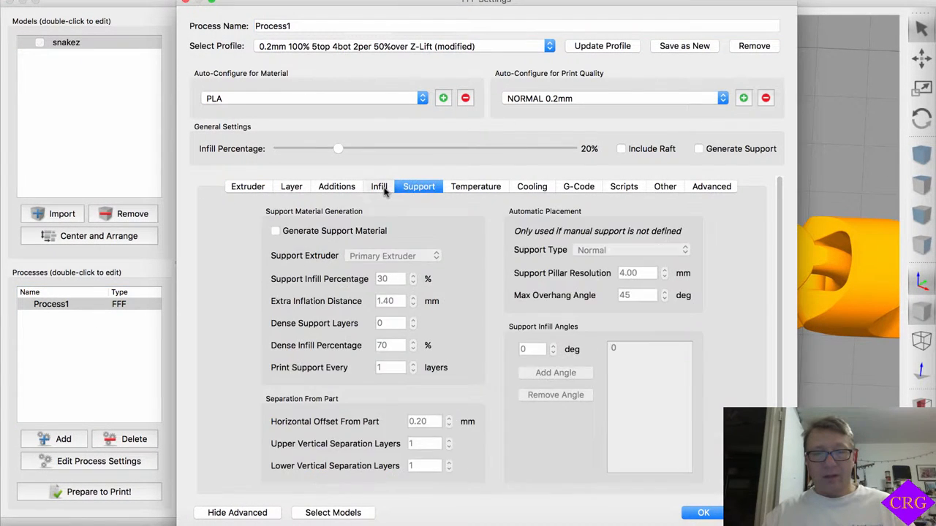
left_click(379, 187)
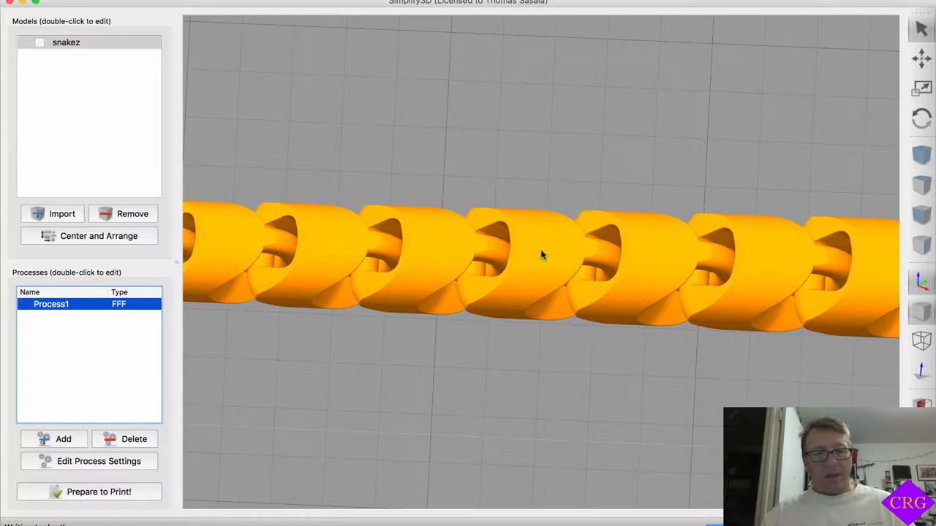
left_click(99, 491)
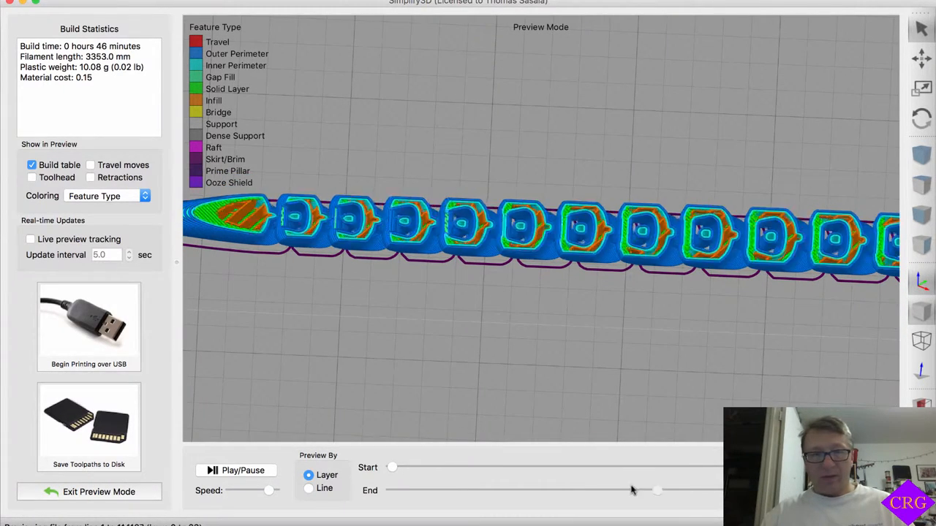
left_click_drag(655, 491, 570, 491)
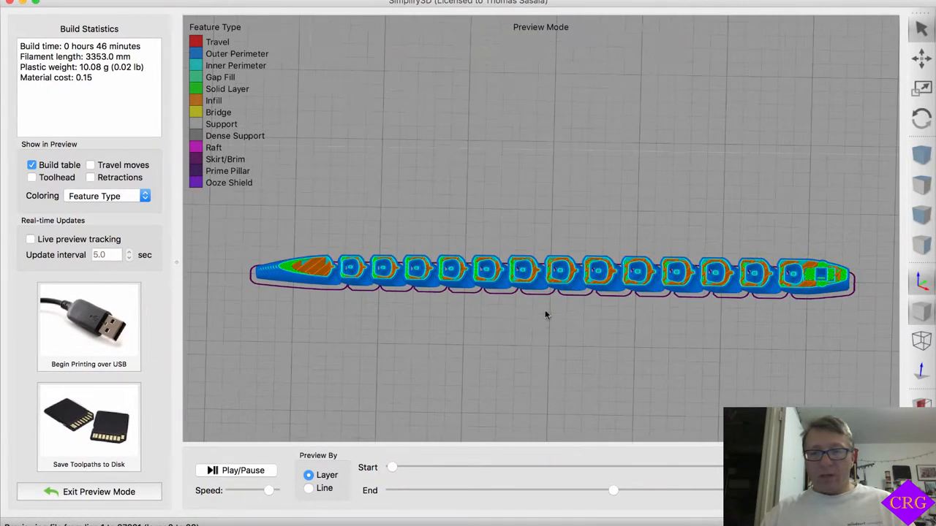
left_click(88, 492)
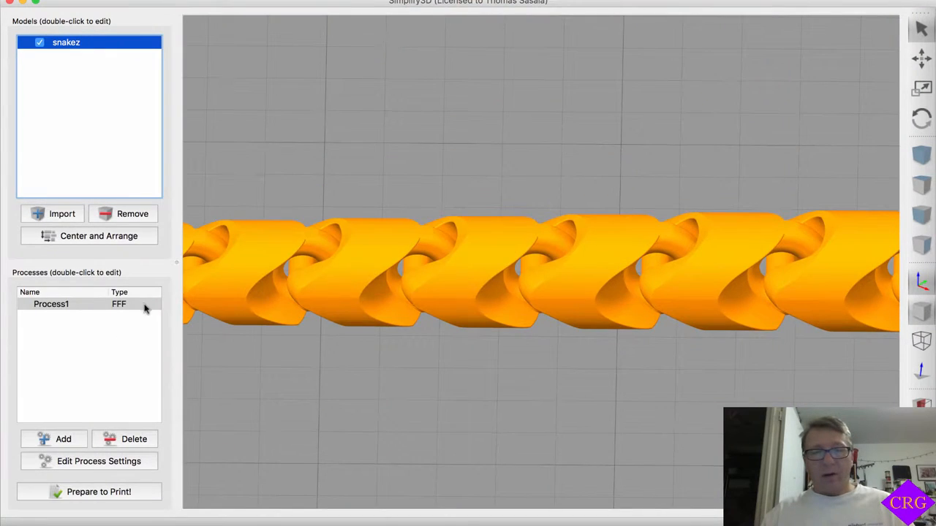
double_click(51, 304)
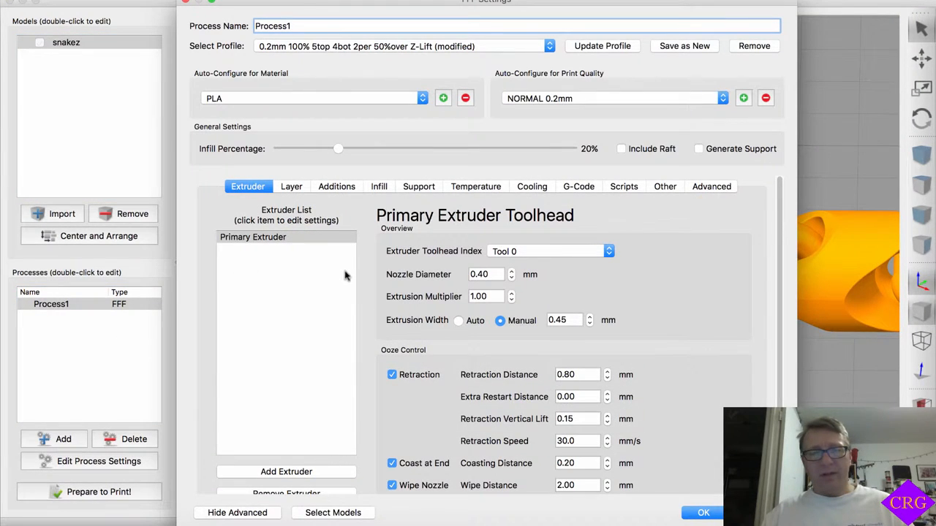
mouse_move(373, 232)
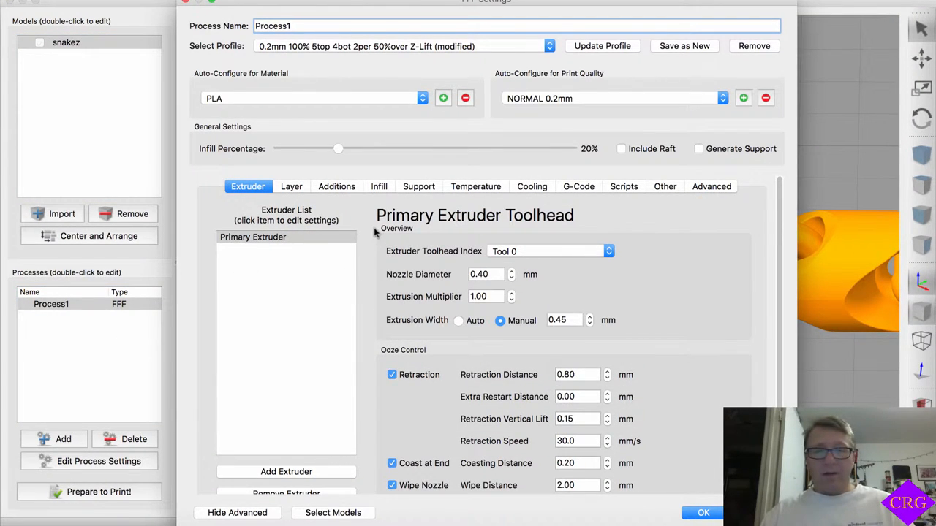
left_click(379, 187)
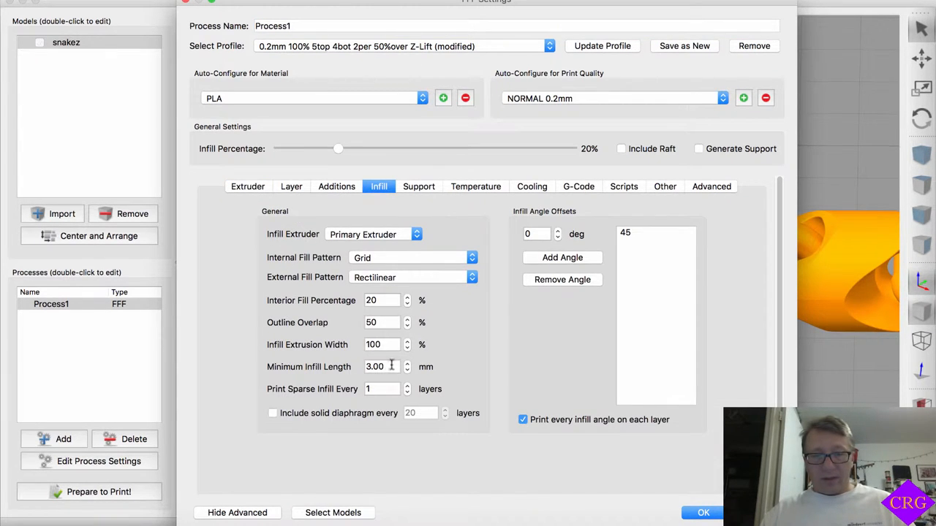
triple_click(380, 365)
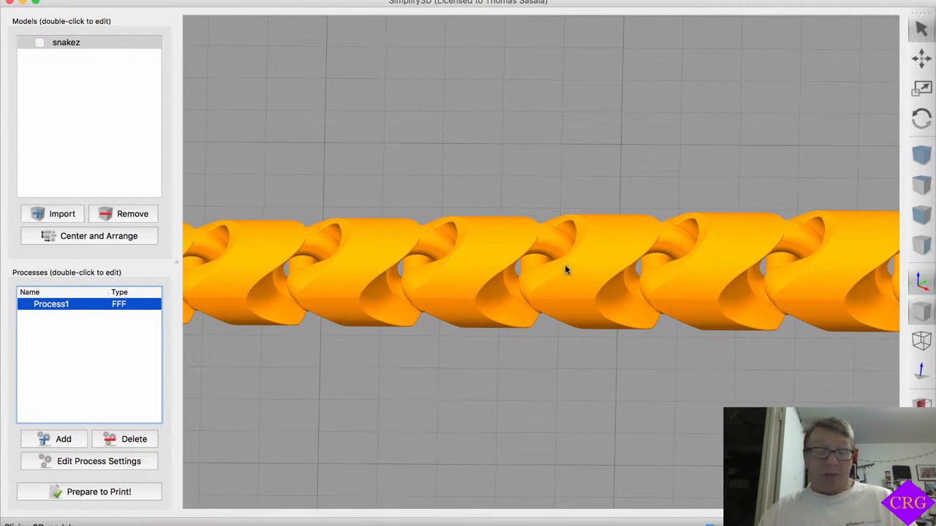
- Slice the snake with Prepare to Print and raise the End layer to mid-height
left_click(87, 491)
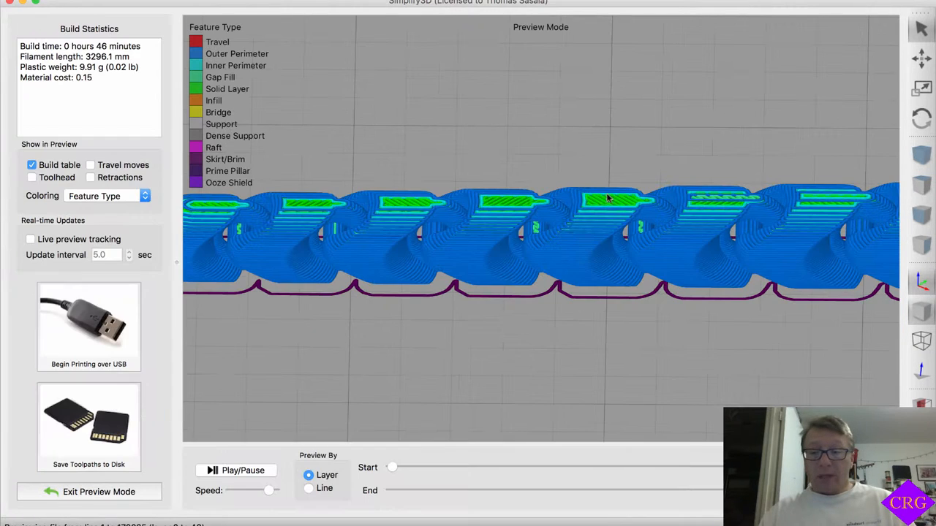
left_click_drag(392, 490, 679, 490)
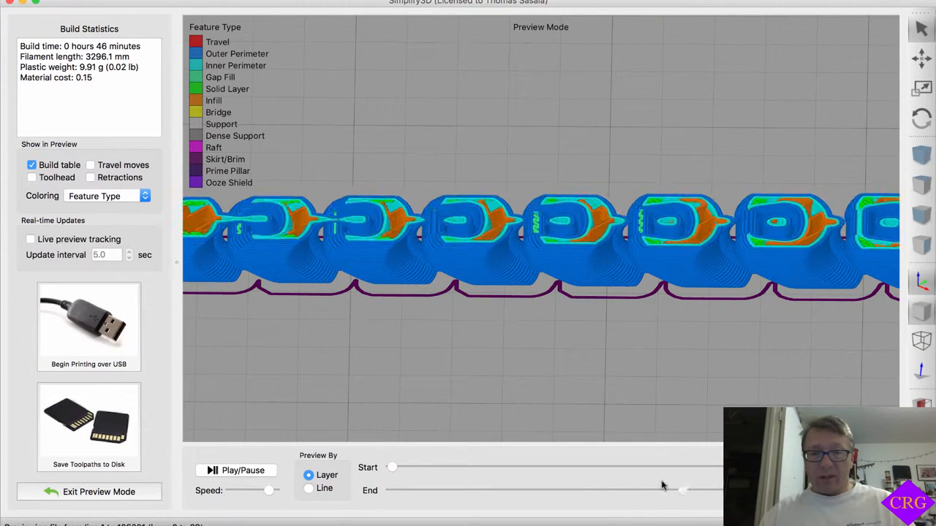
left_click_drag(680, 490, 539, 490)
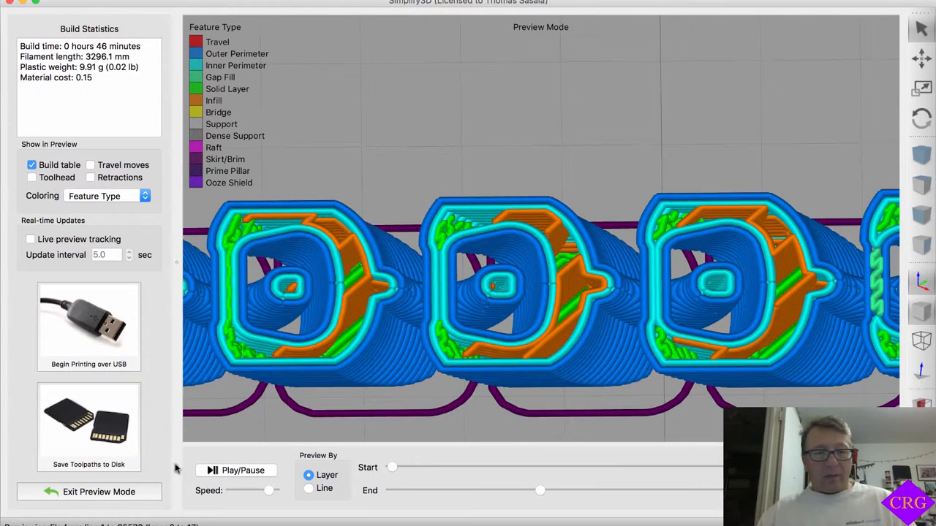
- Raise Process1's infill to 100% and re-slice the snake into Preview Mode
left_click(100, 491)
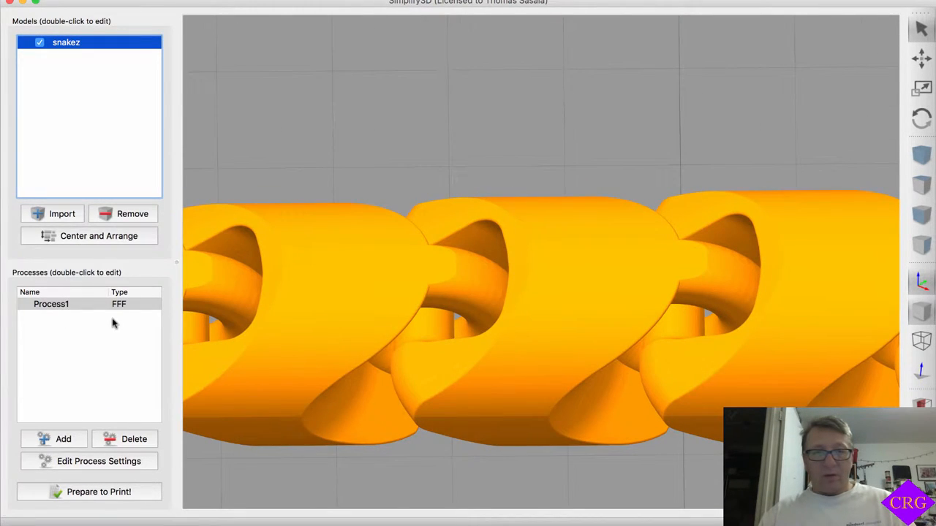
double_click(52, 302)
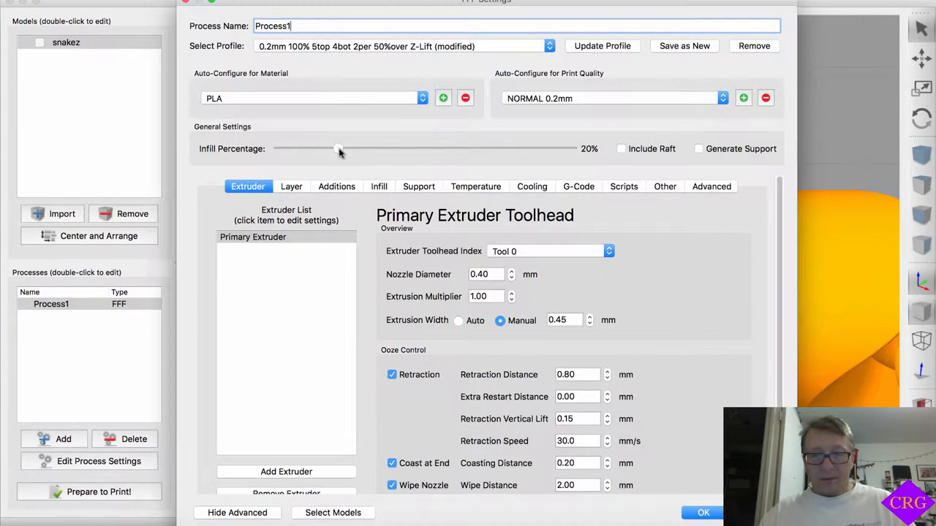
left_click_drag(339, 149, 568, 149)
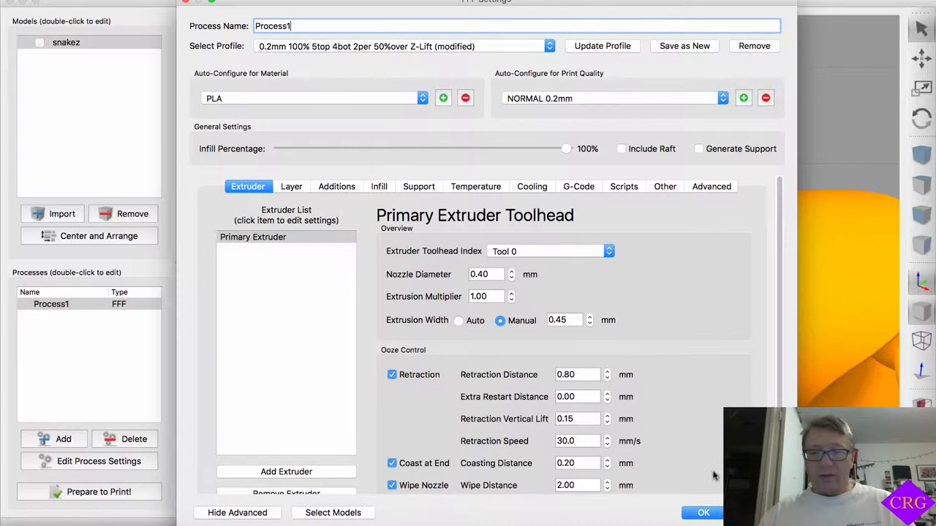
left_click(701, 511)
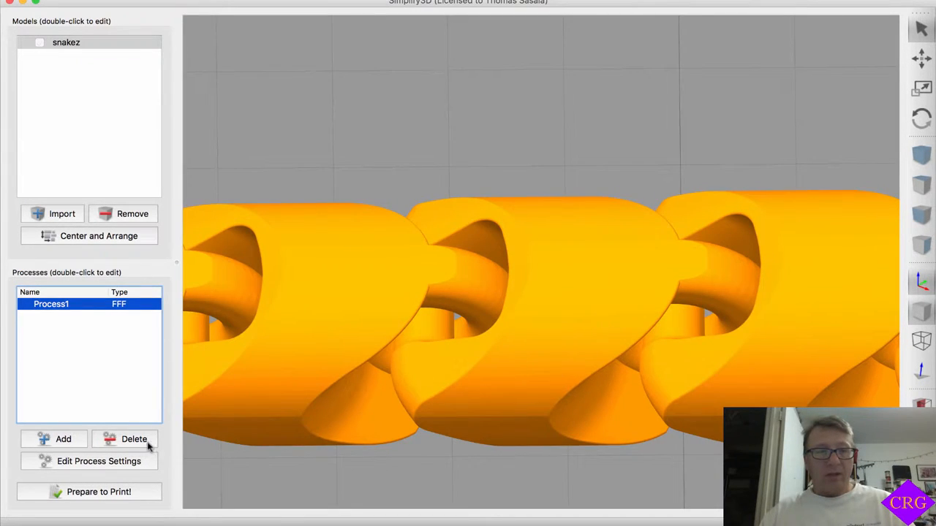
mouse_move(256, 233)
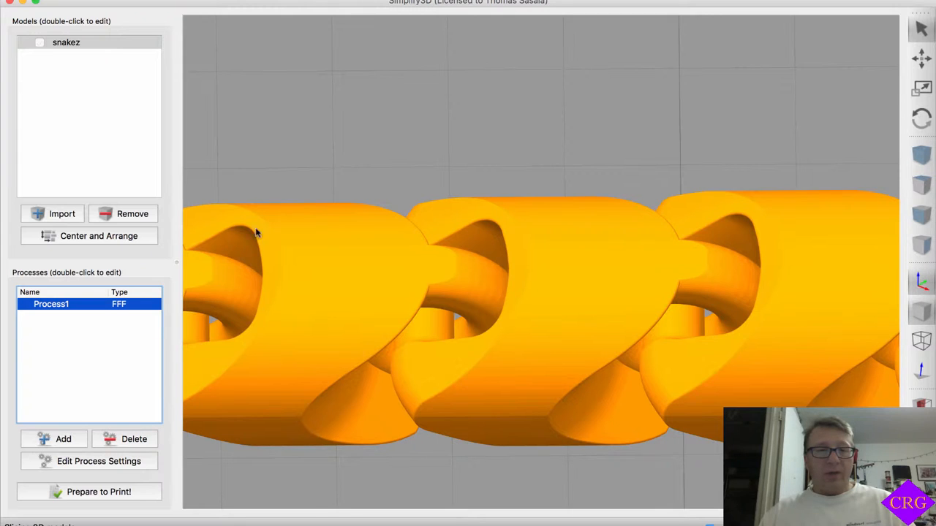
mouse_move(529, 228)
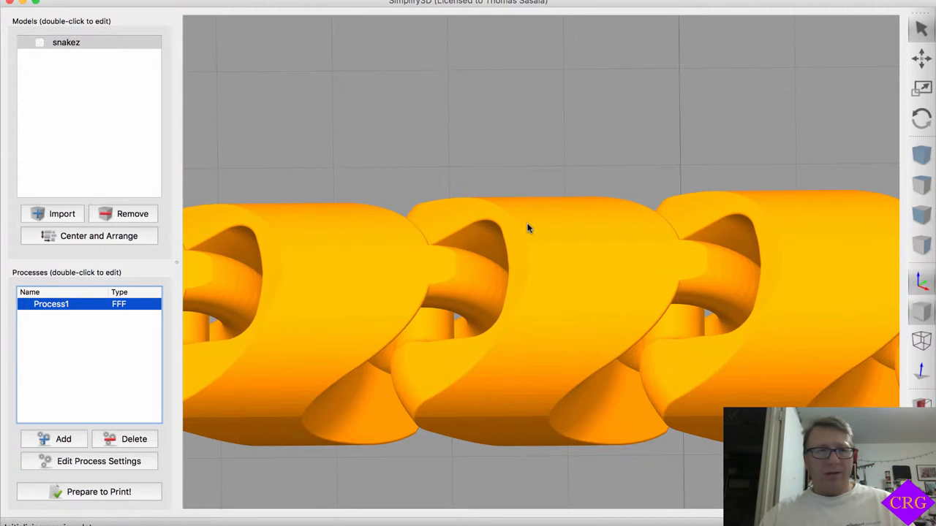
left_click(100, 491)
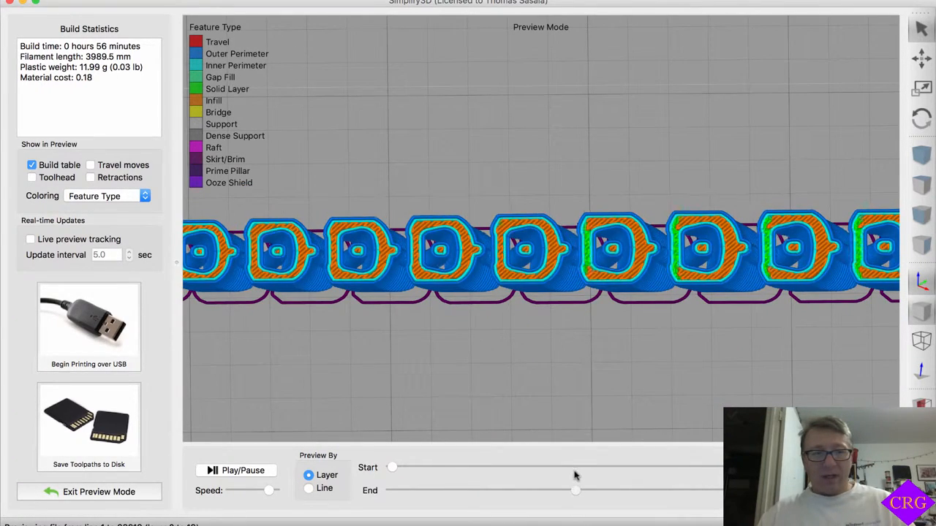
- Move the End layer slider down and back up to check solid infill in the rib loops
left_click_drag(576, 491, 421, 491)
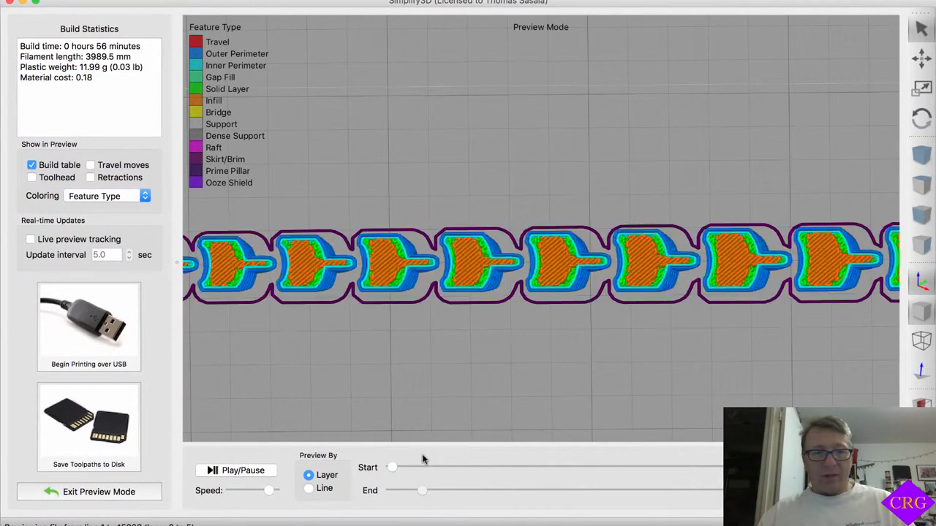
left_click_drag(421, 491, 470, 491)
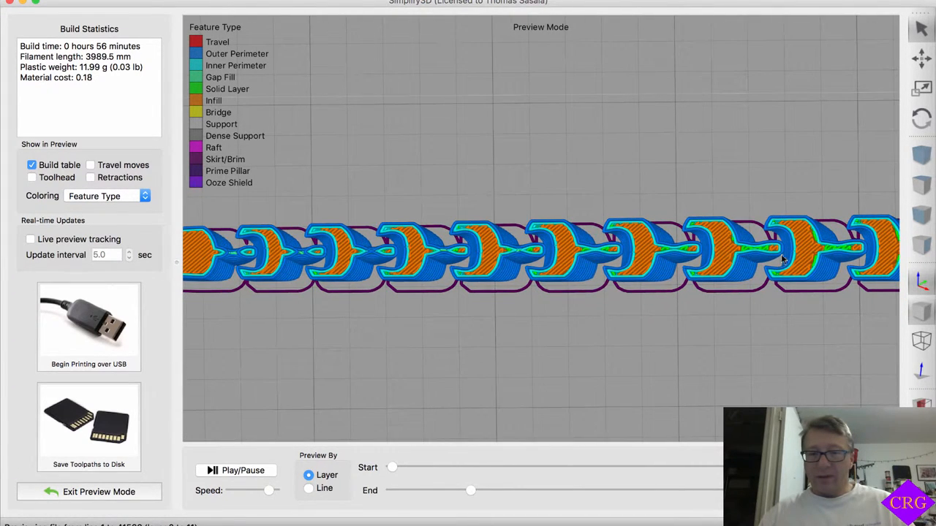
mouse_move(453, 497)
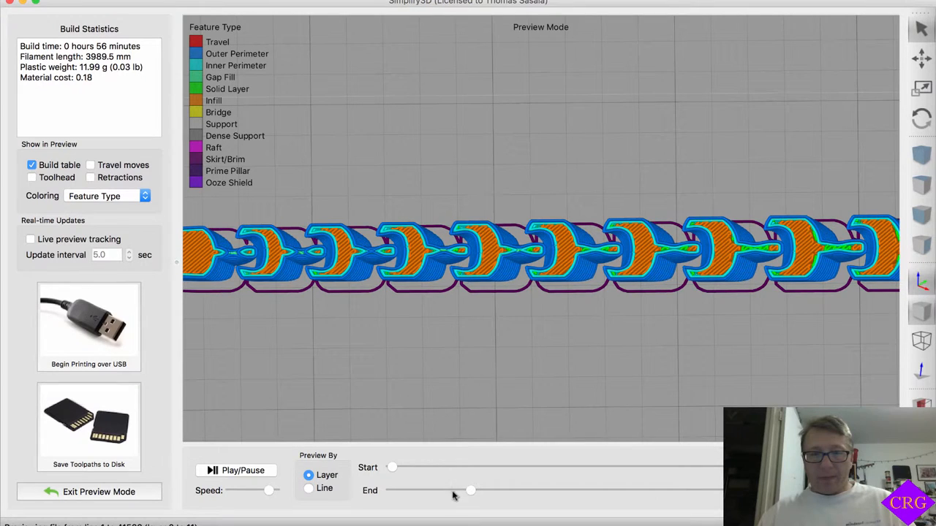
left_click_drag(471, 490, 573, 489)
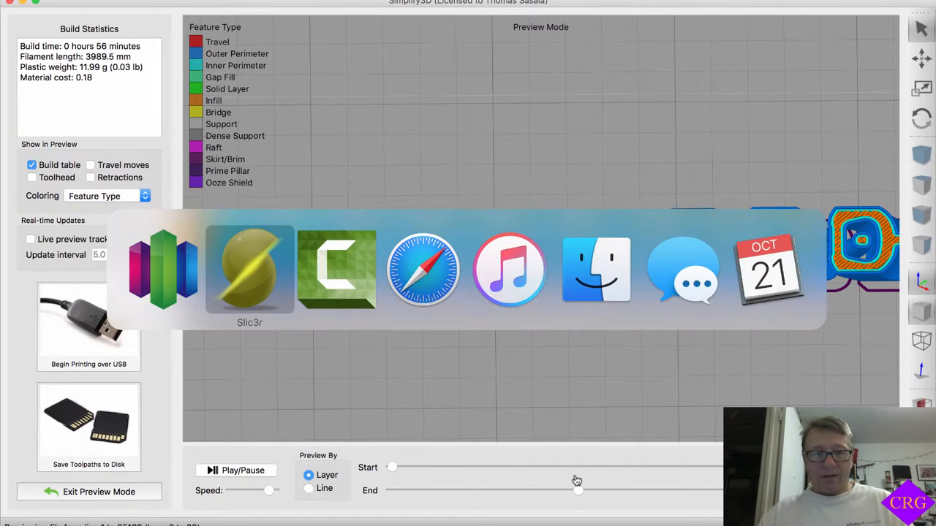
- Switch to Slic3r and move its layer slider up and down for comparison
left_click(248, 269)
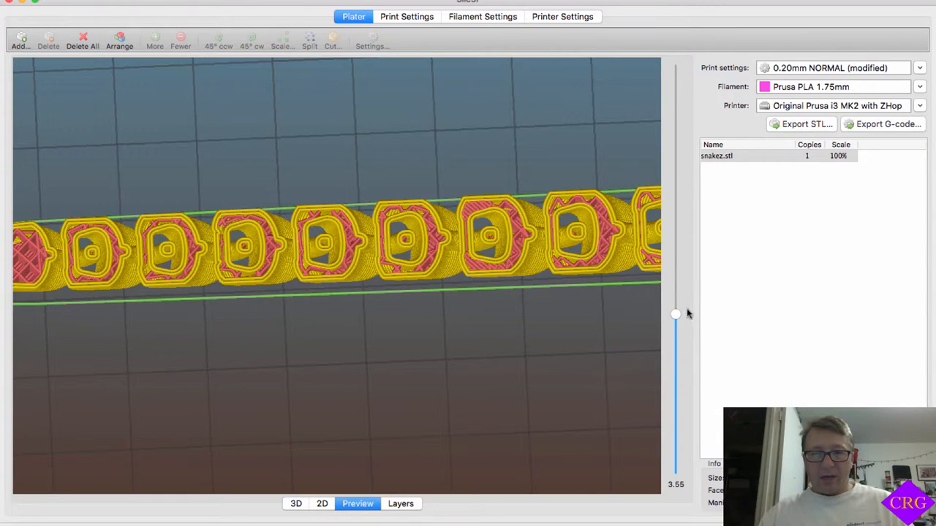
left_click_drag(676, 314, 676, 178)
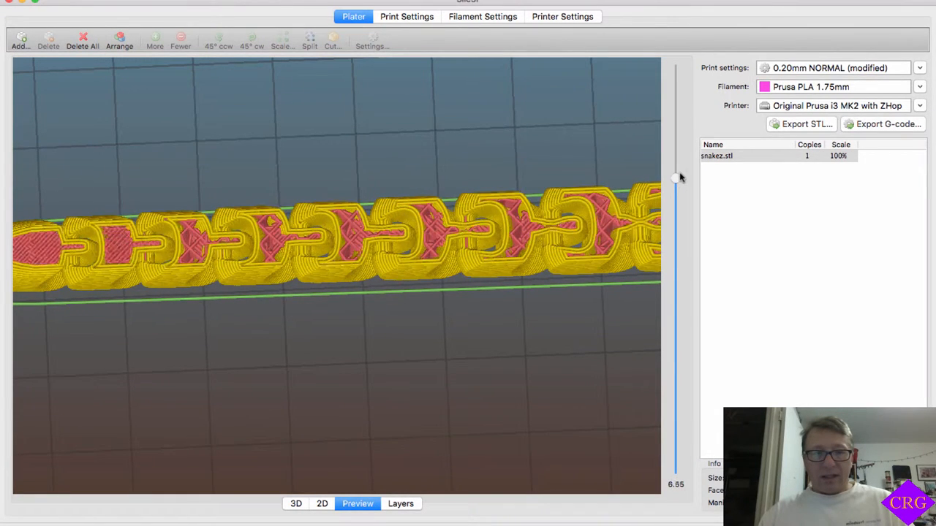
left_click_drag(675, 178, 675, 323)
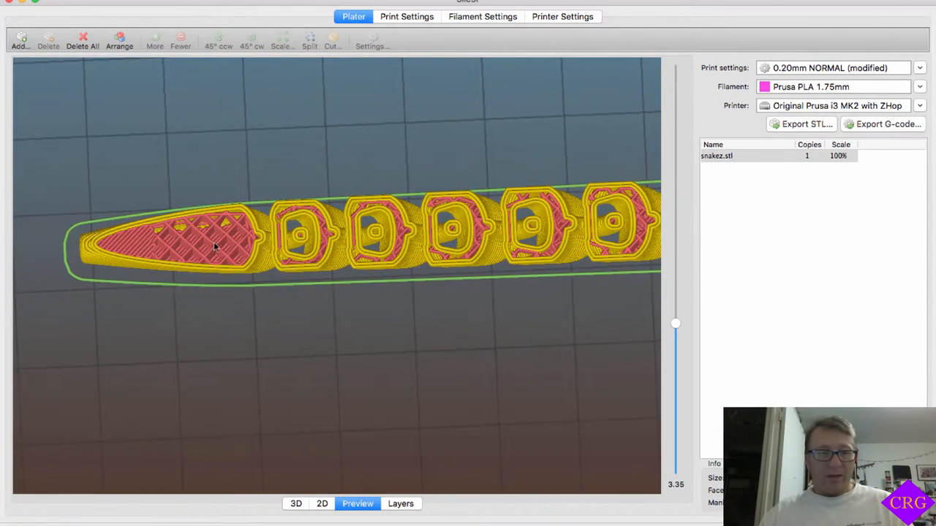
scroll("up", 3)
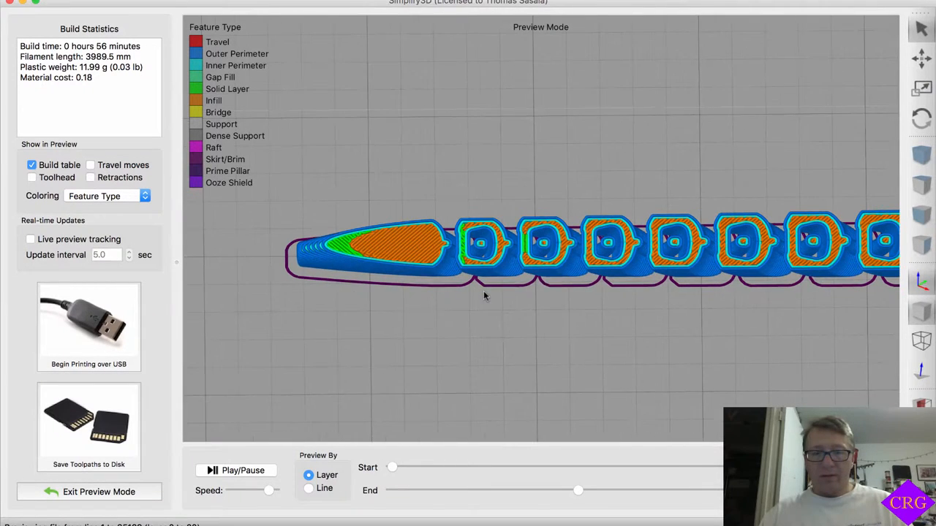
- Compare lower and higher layers near the snake's head, then tilt to see the whole snake
left_click_drag(578, 489, 582, 491)
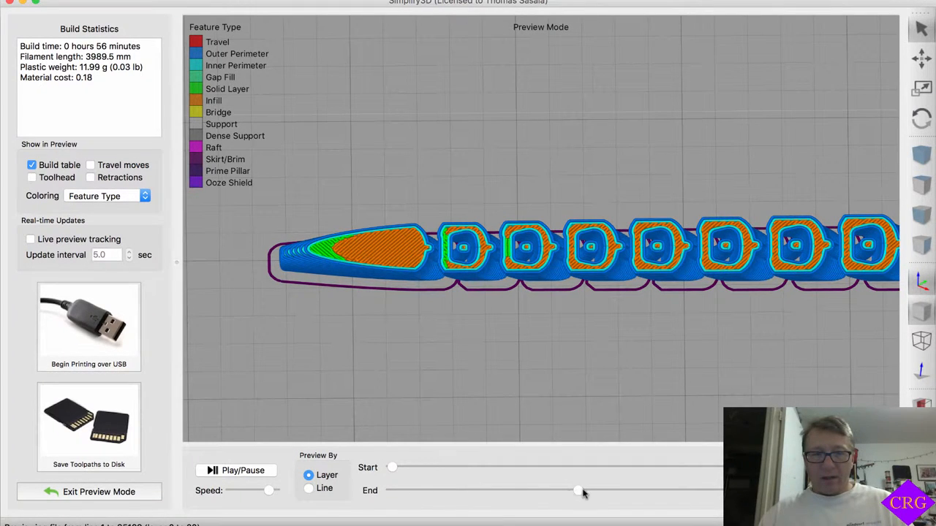
left_click_drag(578, 491, 491, 491)
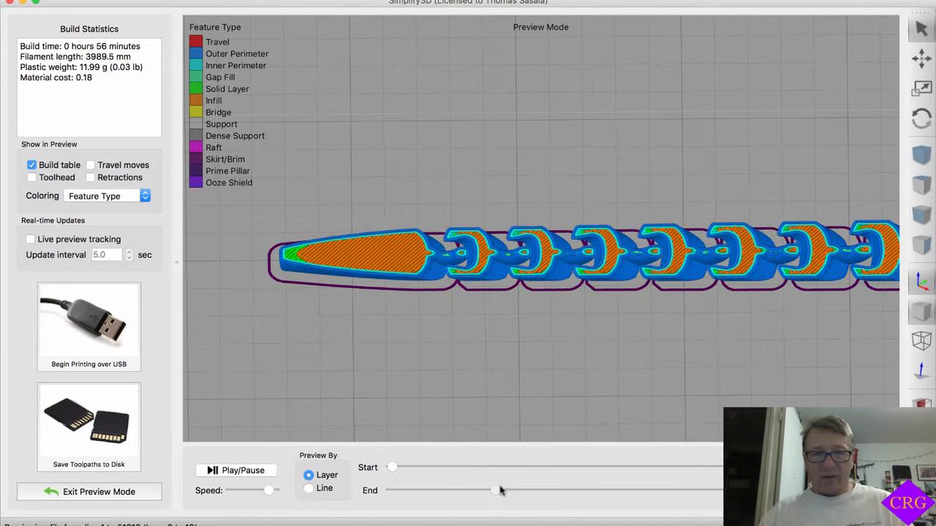
left_click_drag(491, 490, 643, 490)
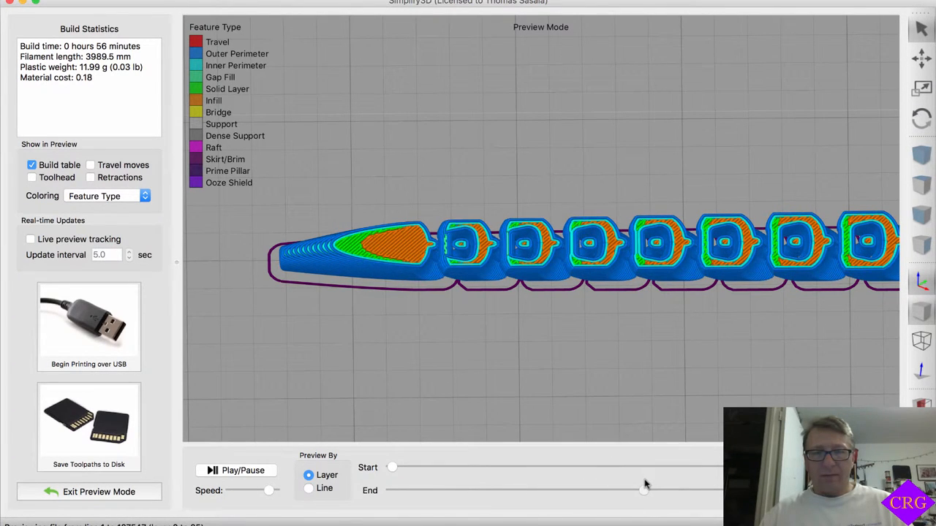
left_click_drag(643, 491, 673, 491)
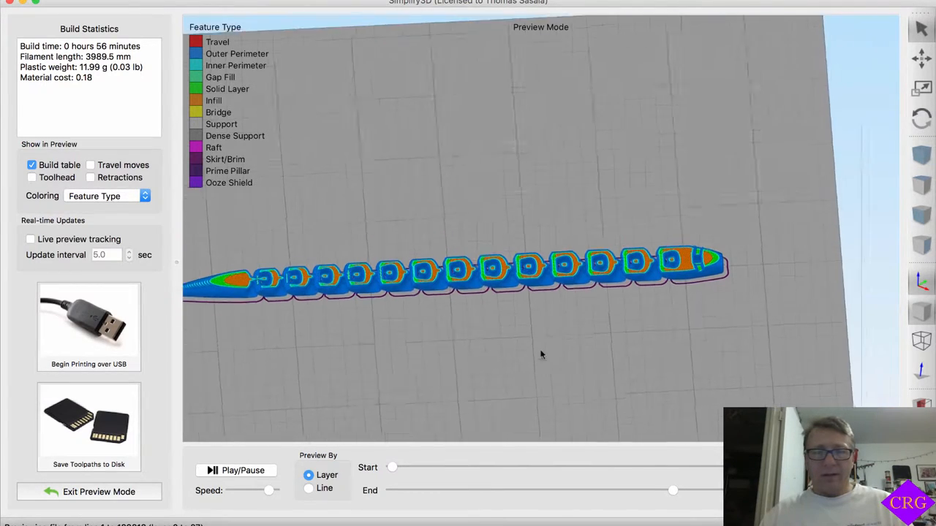
left_click_drag(541, 355, 500, 307)
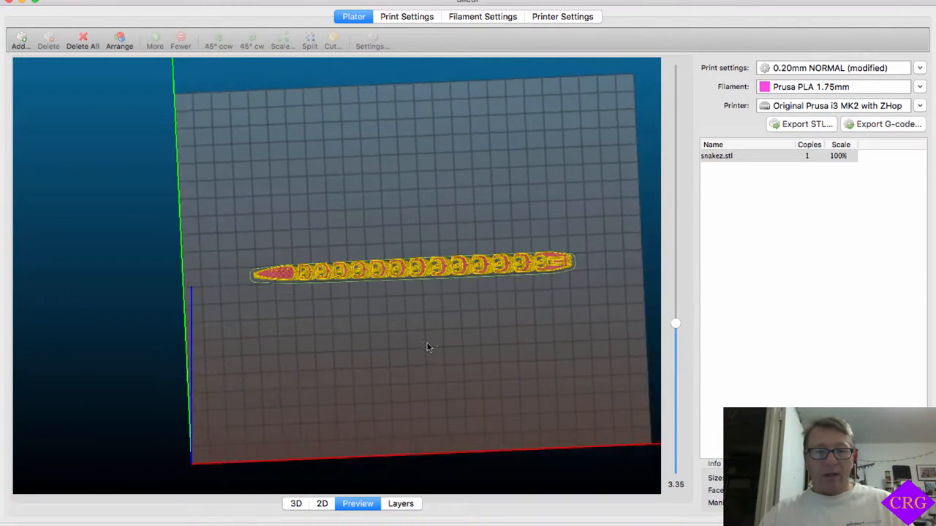
- Orbit Slic3r's view across the bed and raise the preview to the 4.15 mm layer
left_click_drag(426, 348, 418, 312)
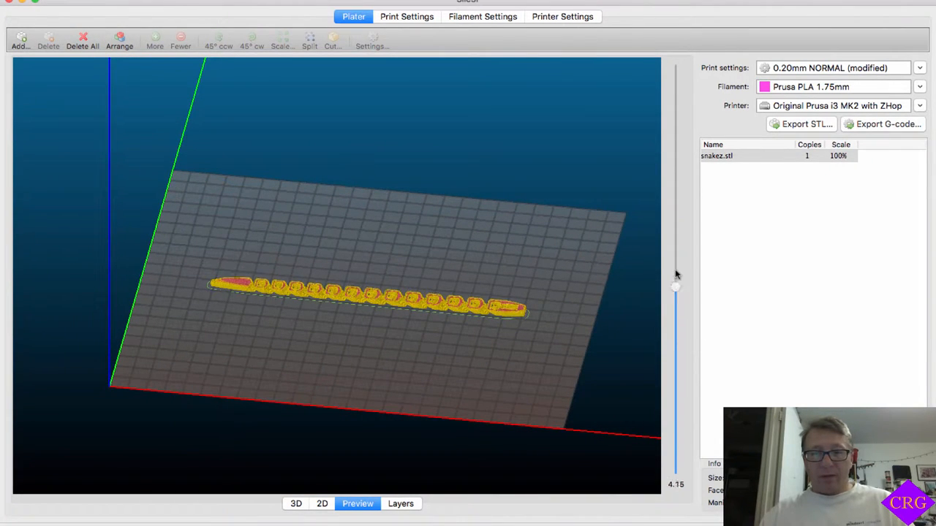
left_click_drag(675, 287, 675, 71)
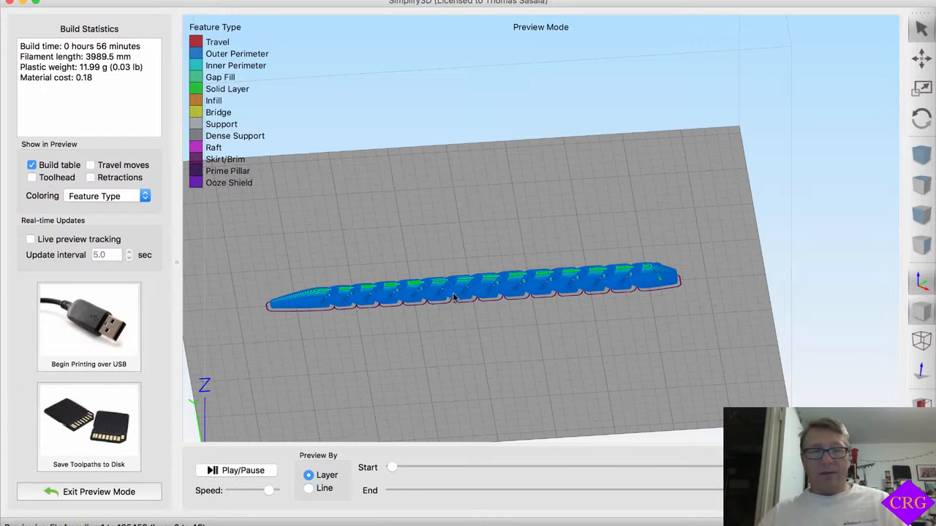
mouse_move(300, 348)
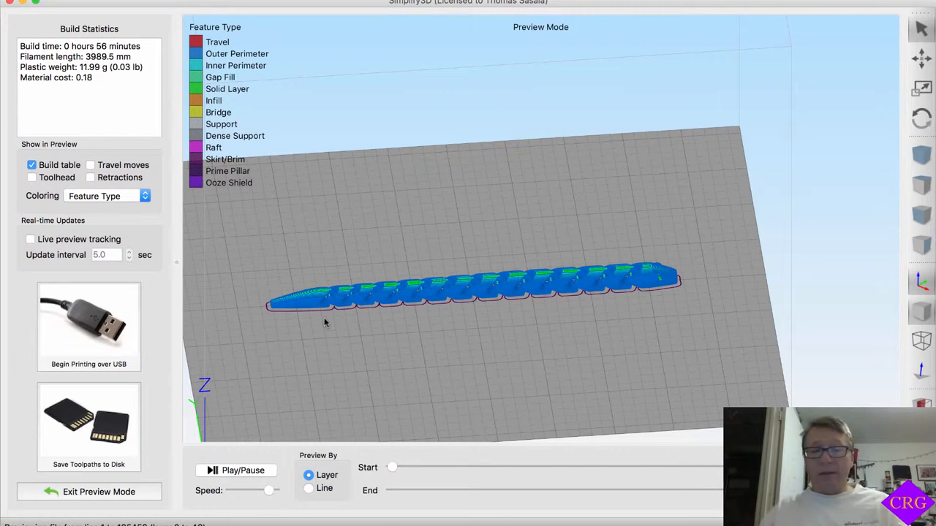
mouse_move(120, 465)
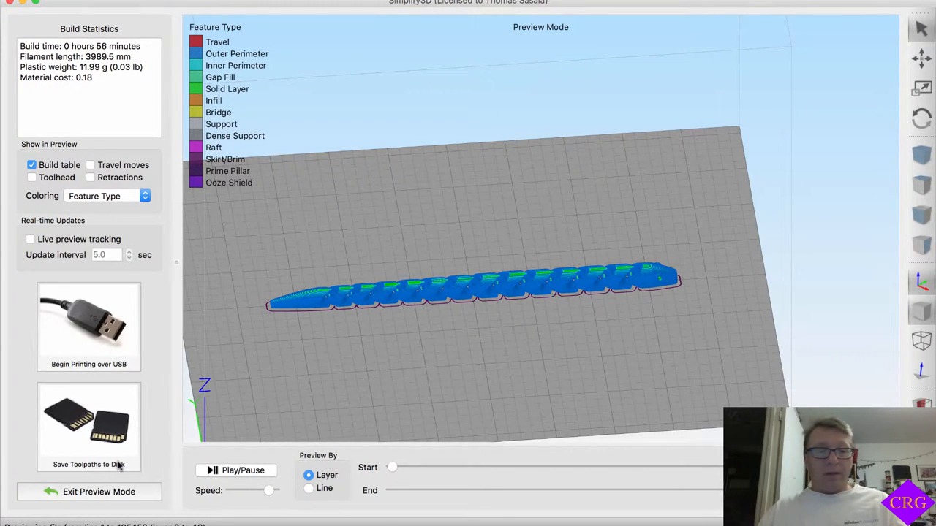
- Exit Preview Mode and zoom in toward the snake on the build plate
left_click(89, 491)
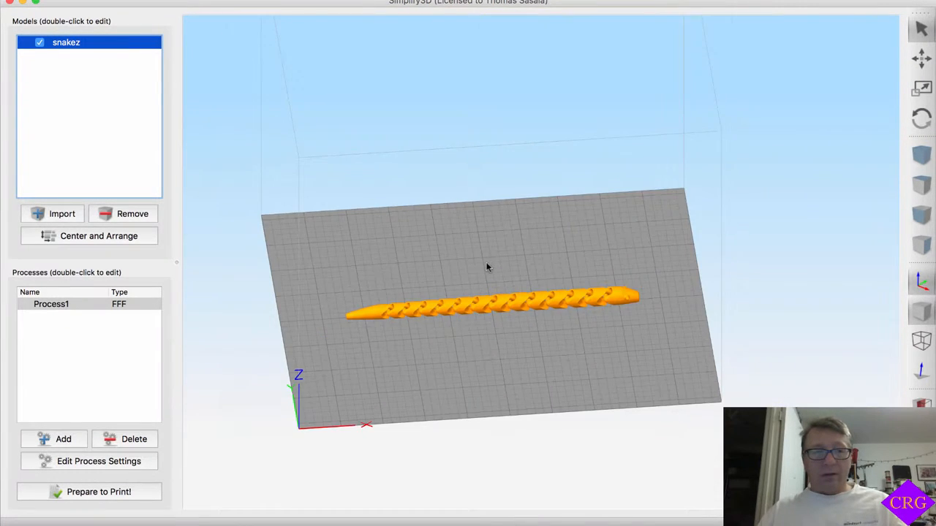
left_click_drag(488, 266, 462, 263)
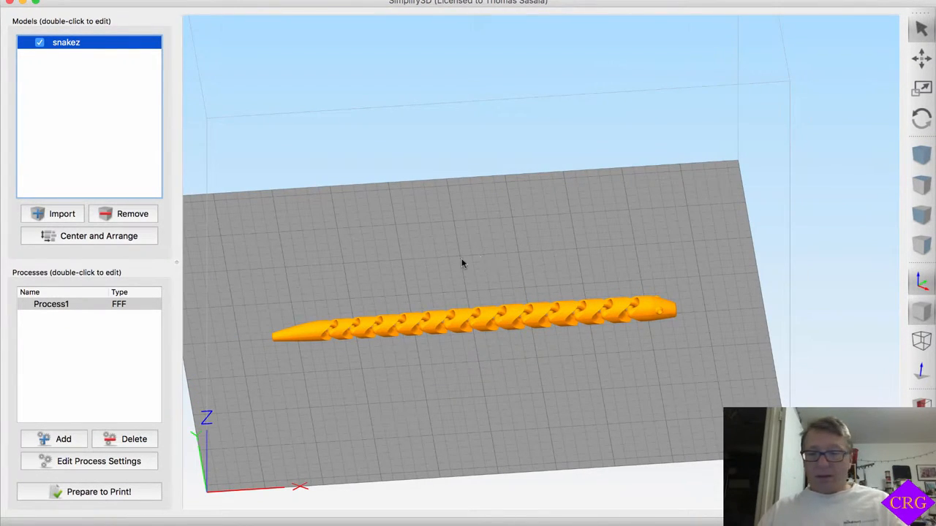